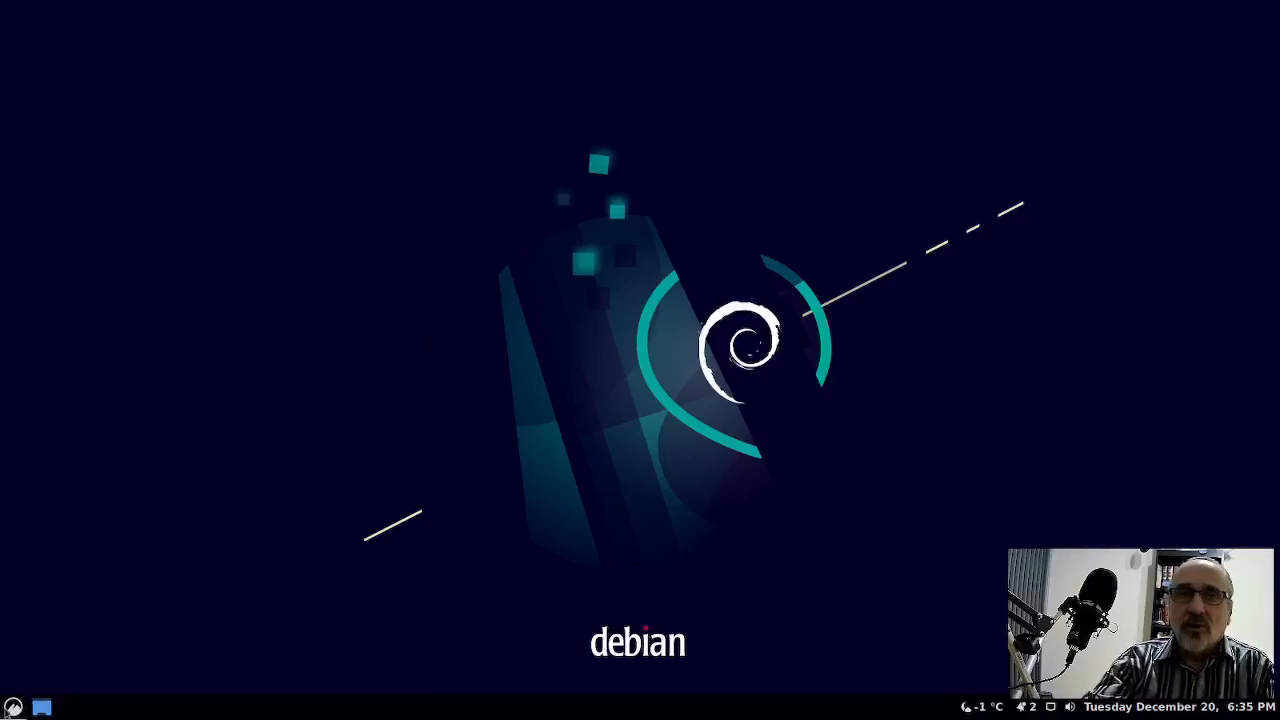
pyautogui.moveTo(28, 460)
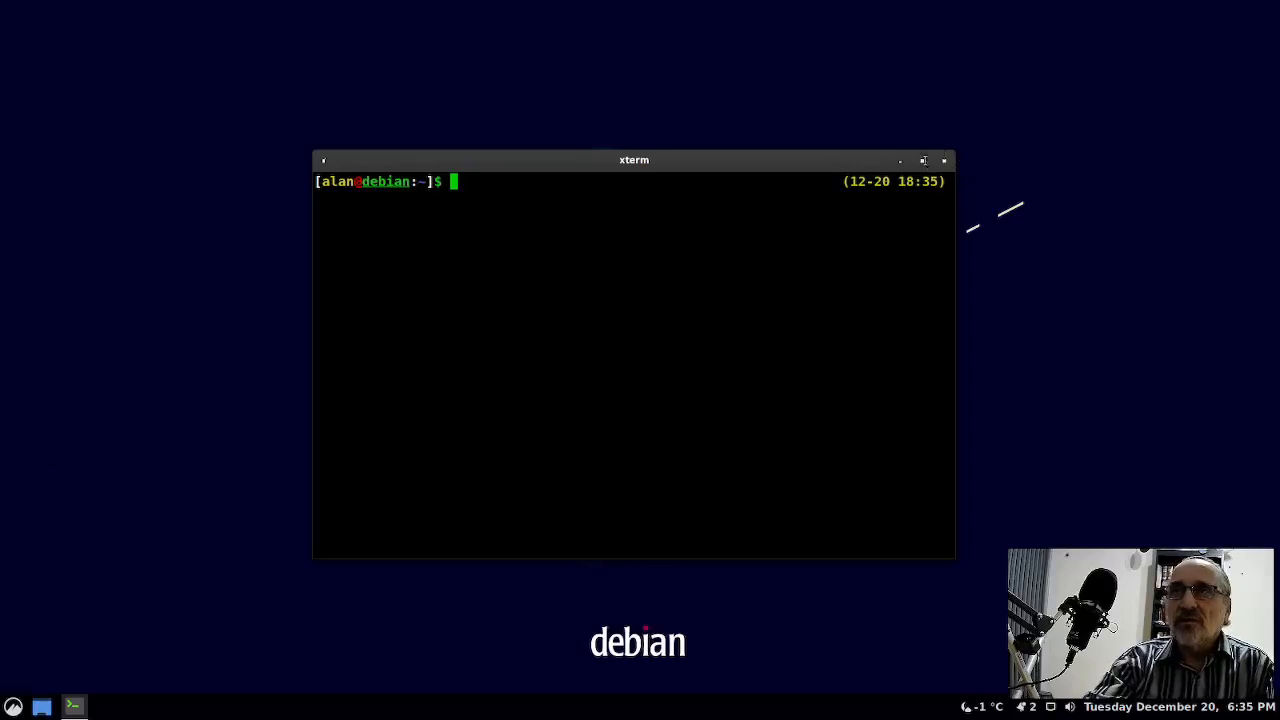
# Maximize the xterm window so it fills the screen
pyautogui.click(924, 160)
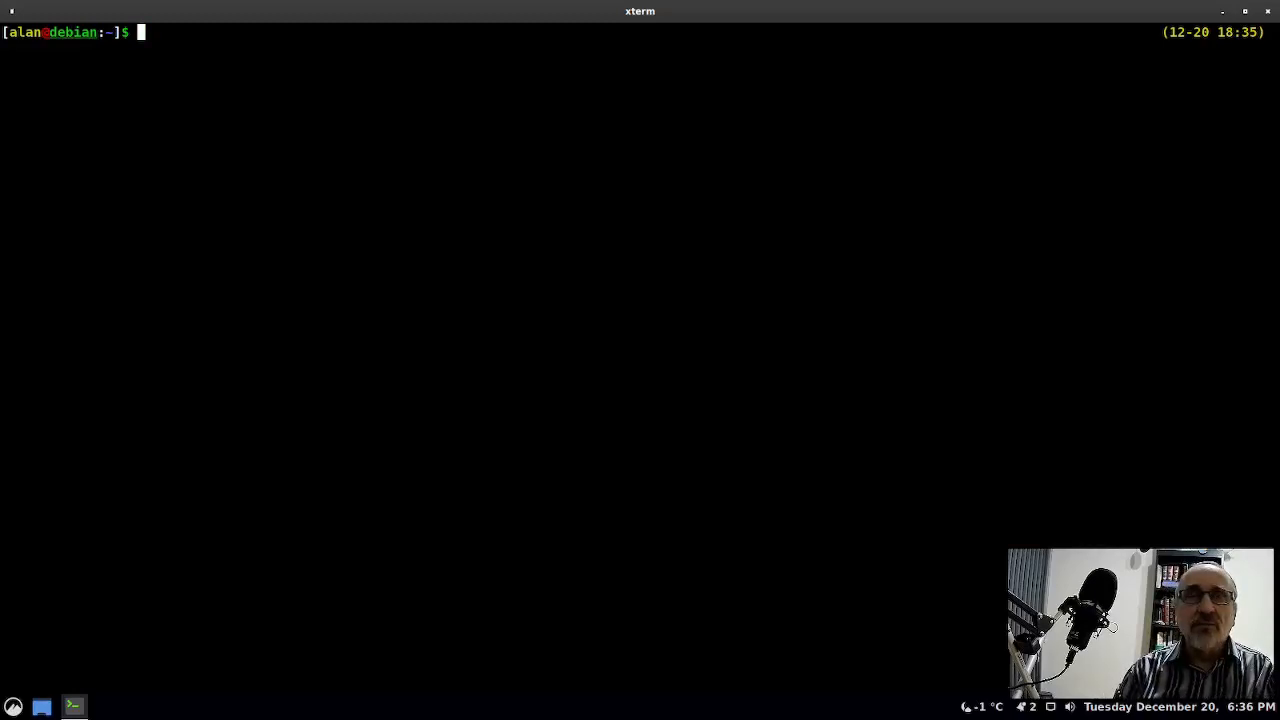
# Run 'sudo apt update' to refresh the package lists, reporting 104 upgradable packages
pyautogui.write('sudo at')
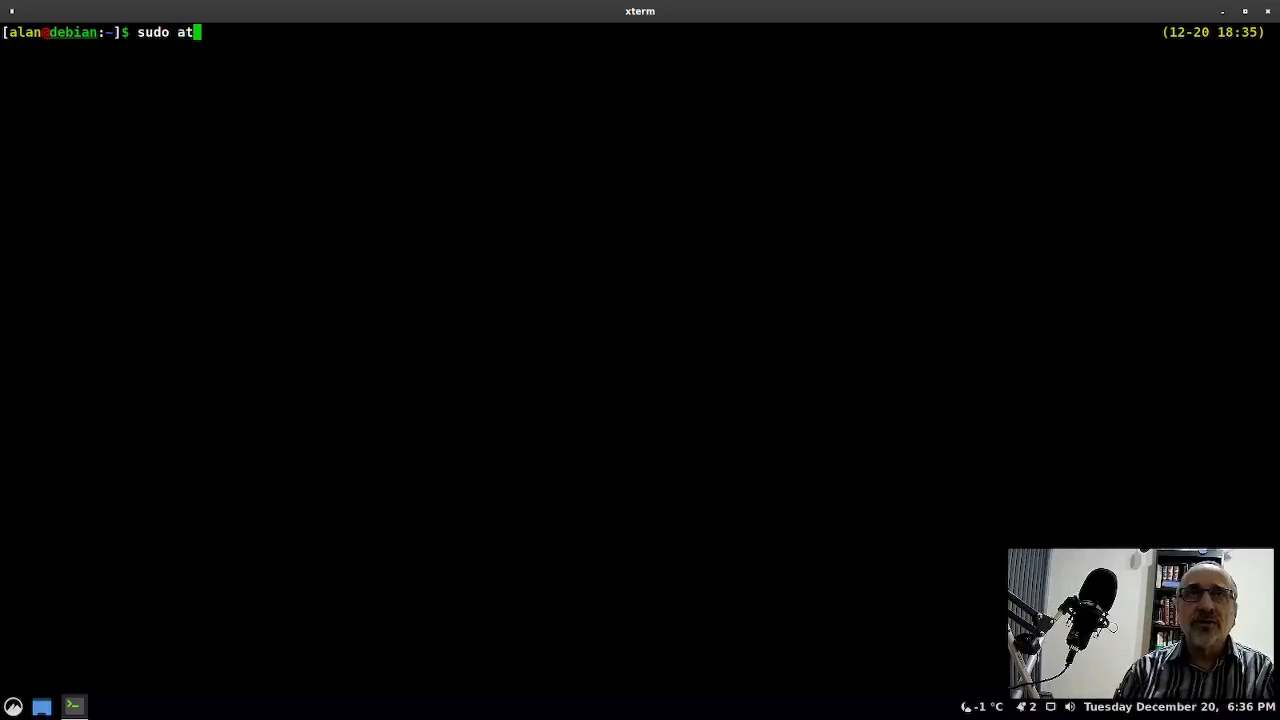
pyautogui.write('pt')
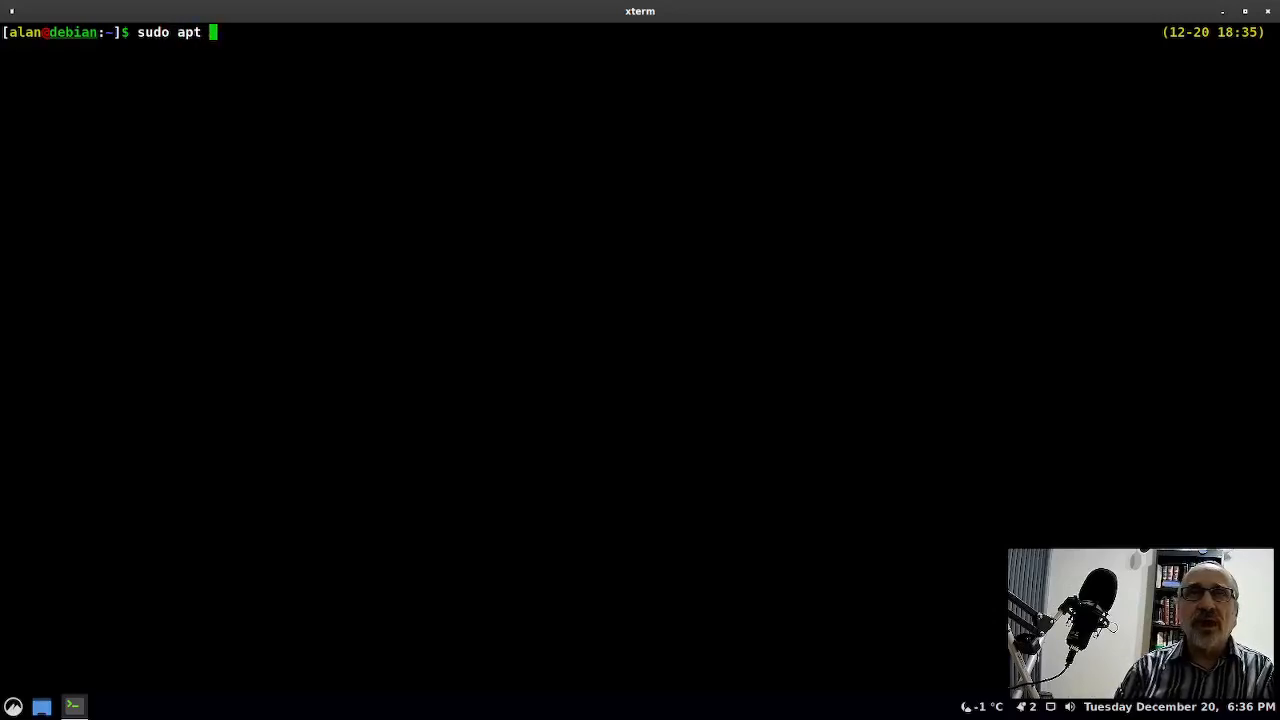
pyautogui.write('update')
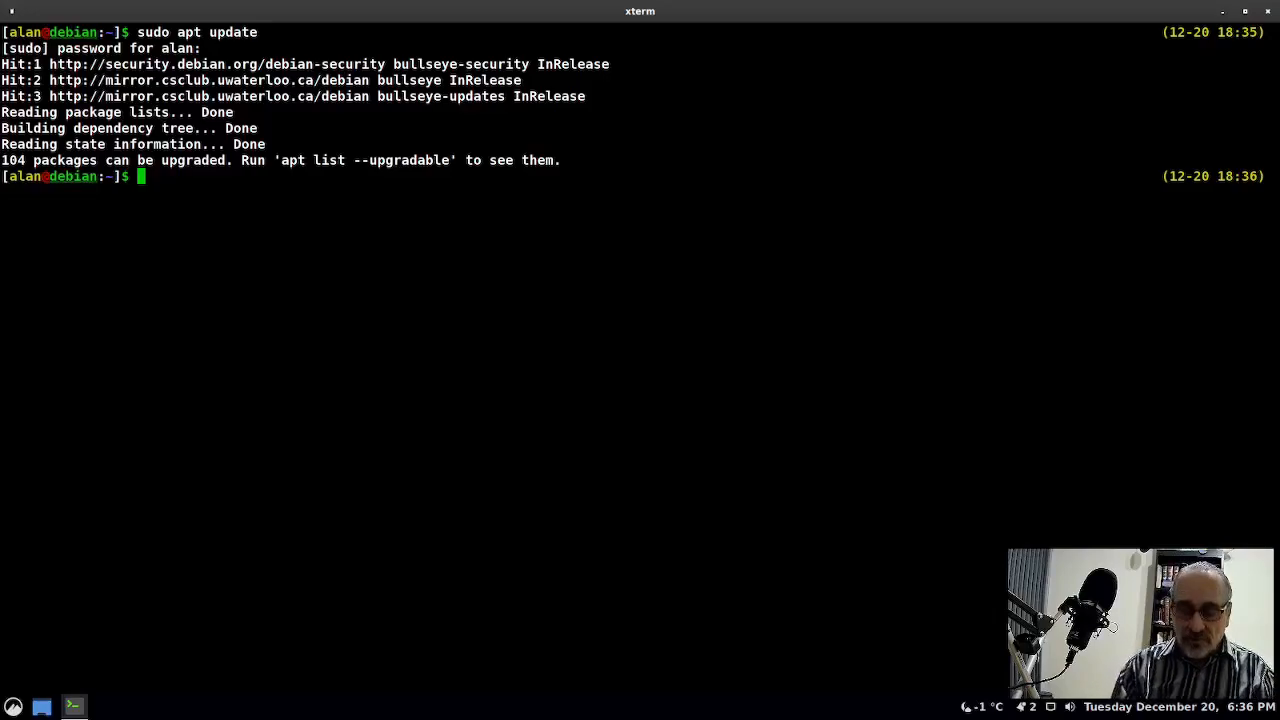
# Run 'sudo apt upgrade', correcting the mistyped 'atp', to start upgrading packages
pyautogui.write('sudo')
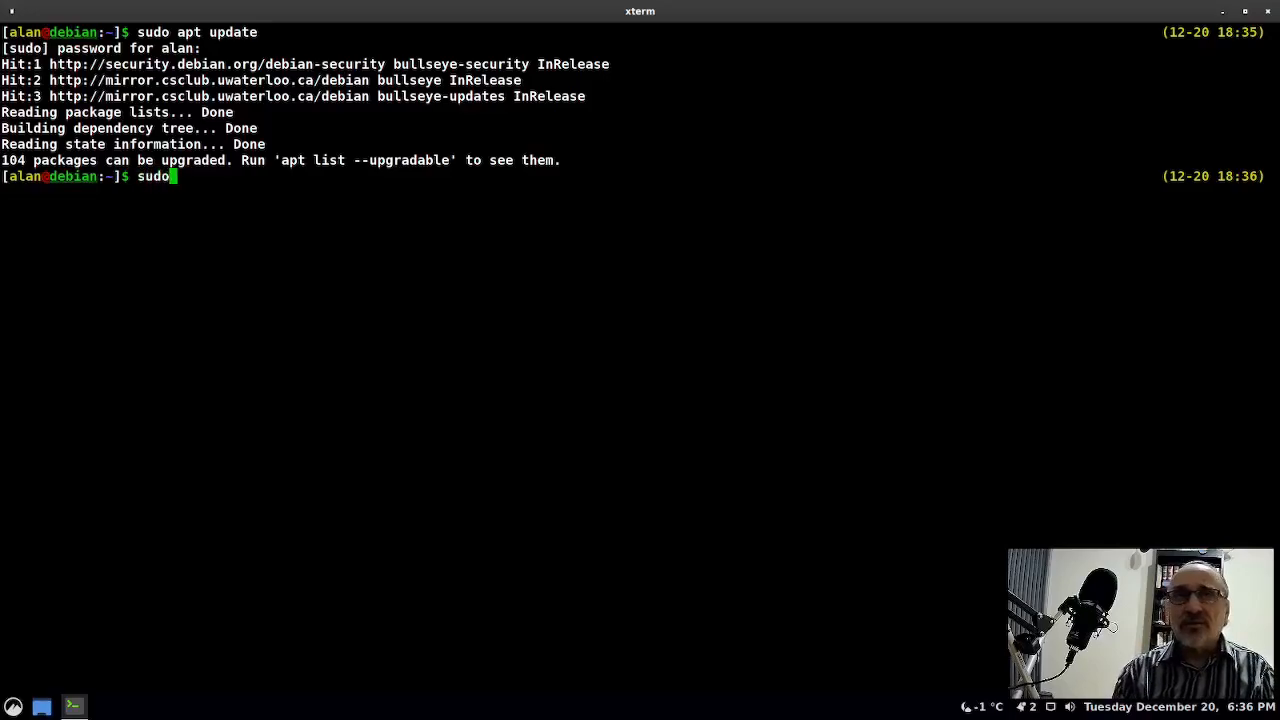
pyautogui.write('atp')
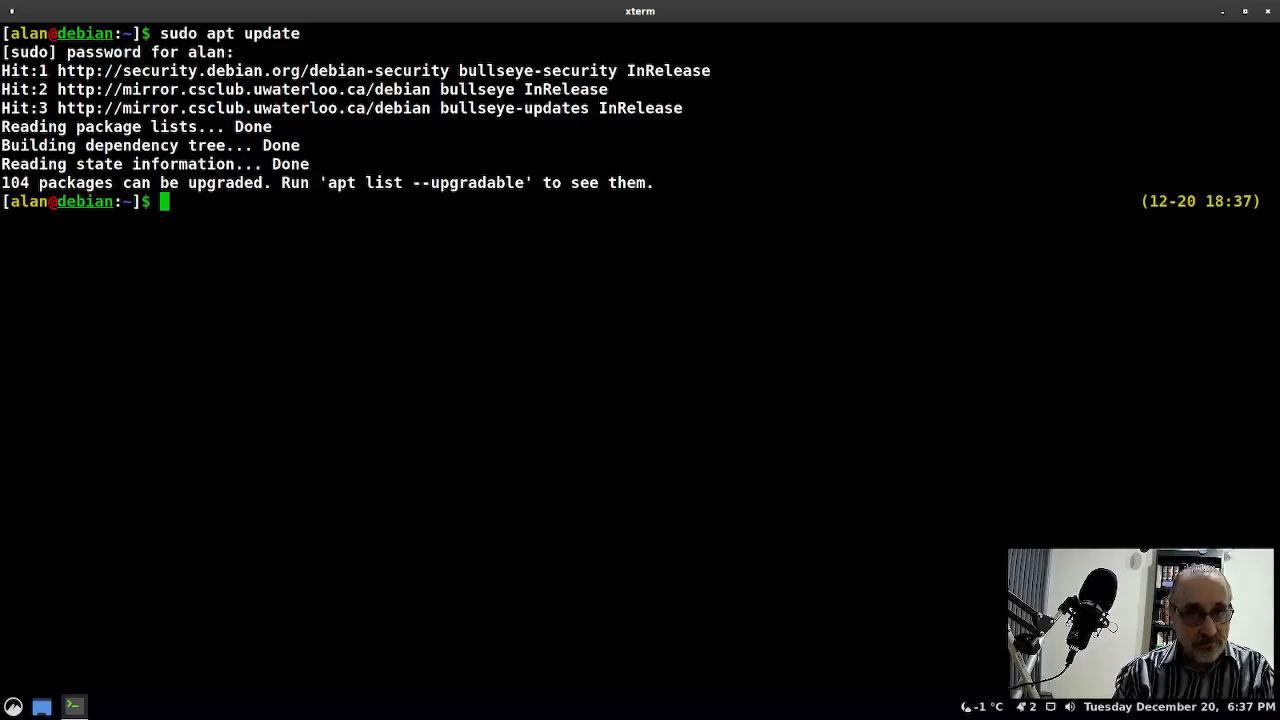
pyautogui.write('sudo u')
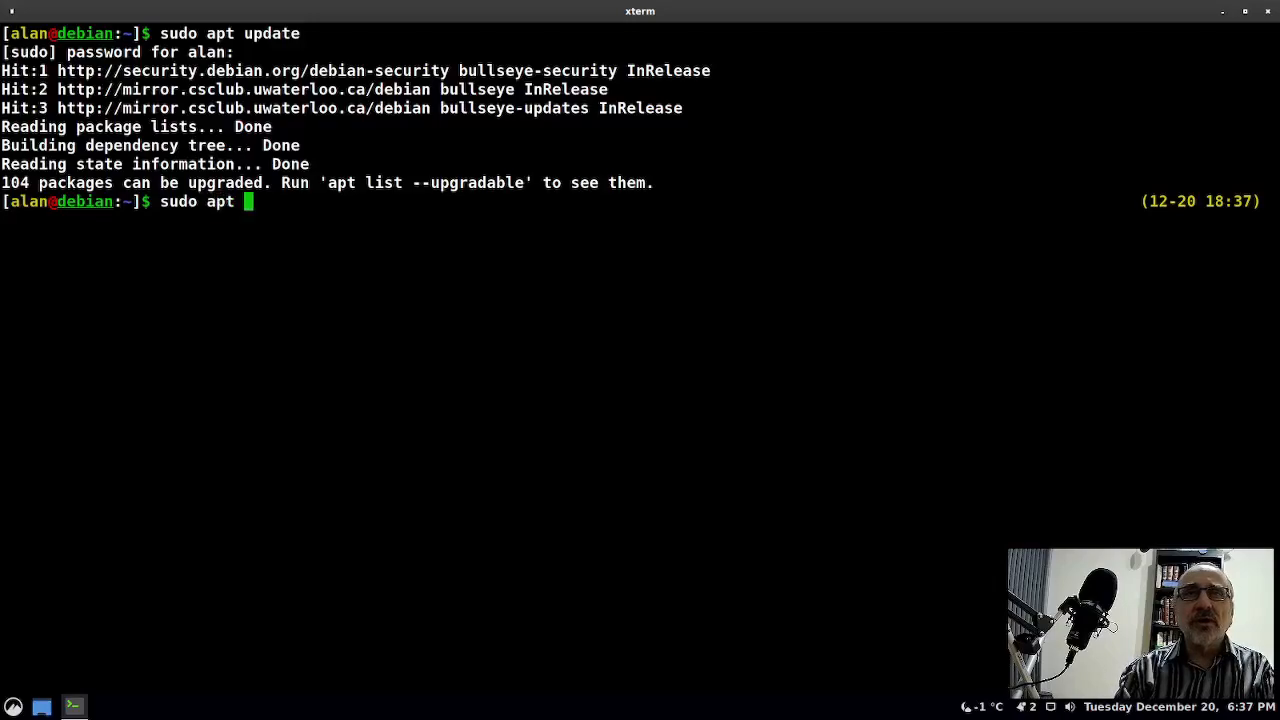
pyautogui.write('upgrade')
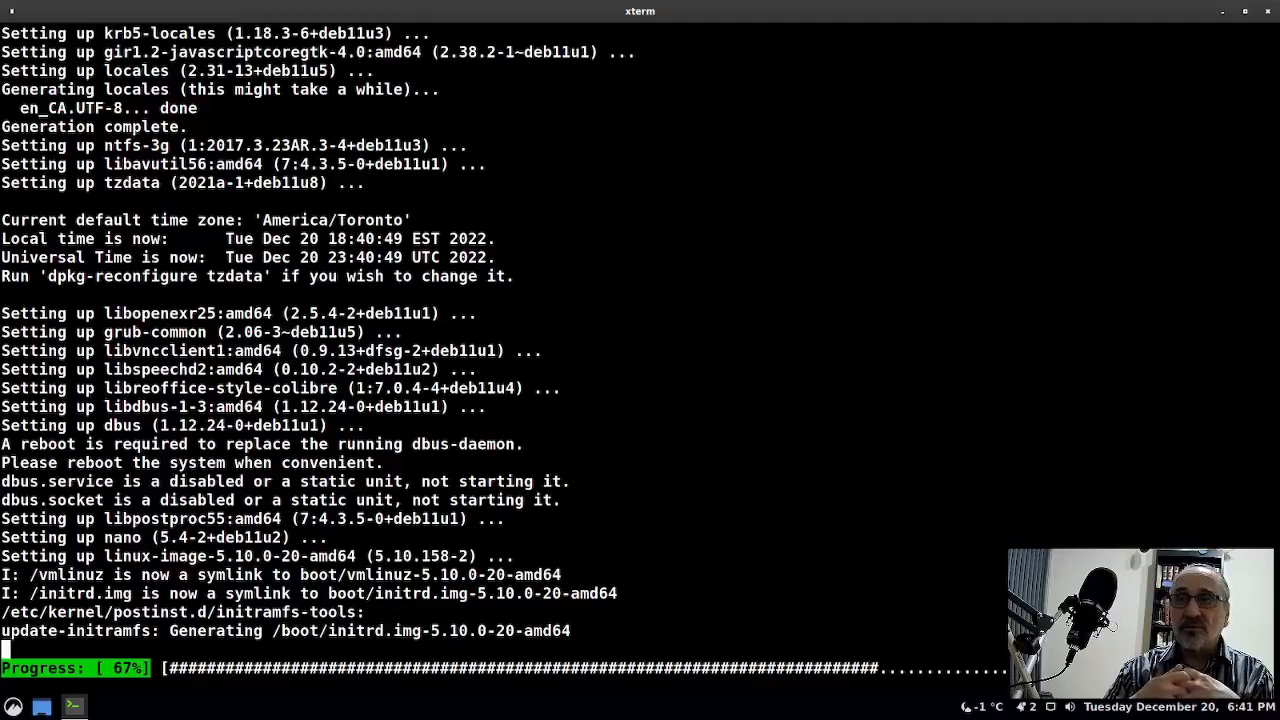
# Launch System Settings from the Cinnamon menu while the upgrade continues
pyautogui.click(12, 706)
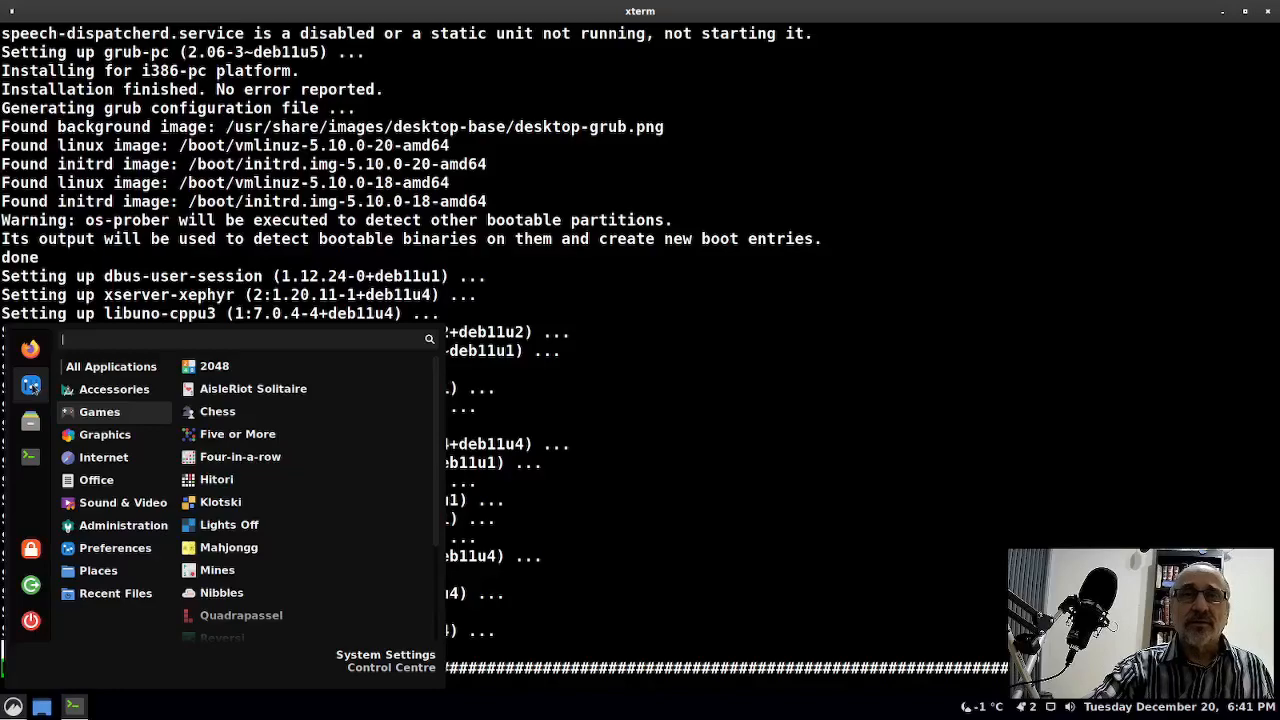
pyautogui.click(384, 656)
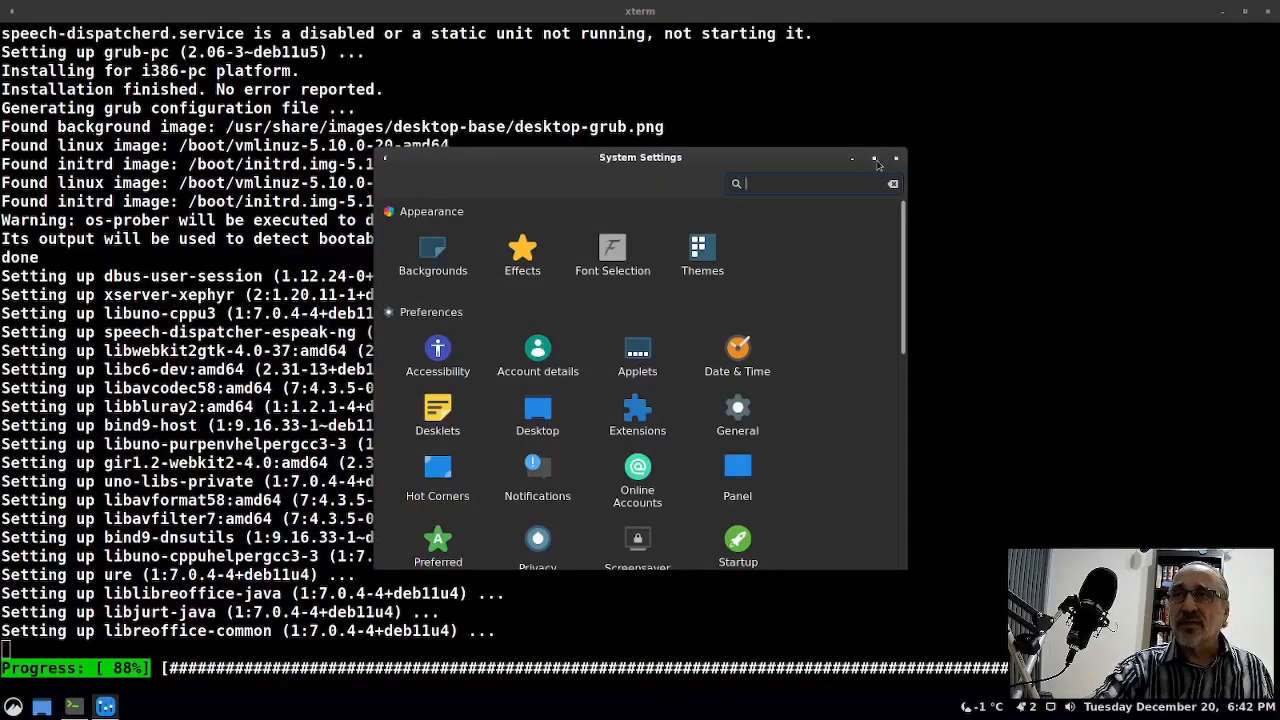
pyautogui.click(876, 160)
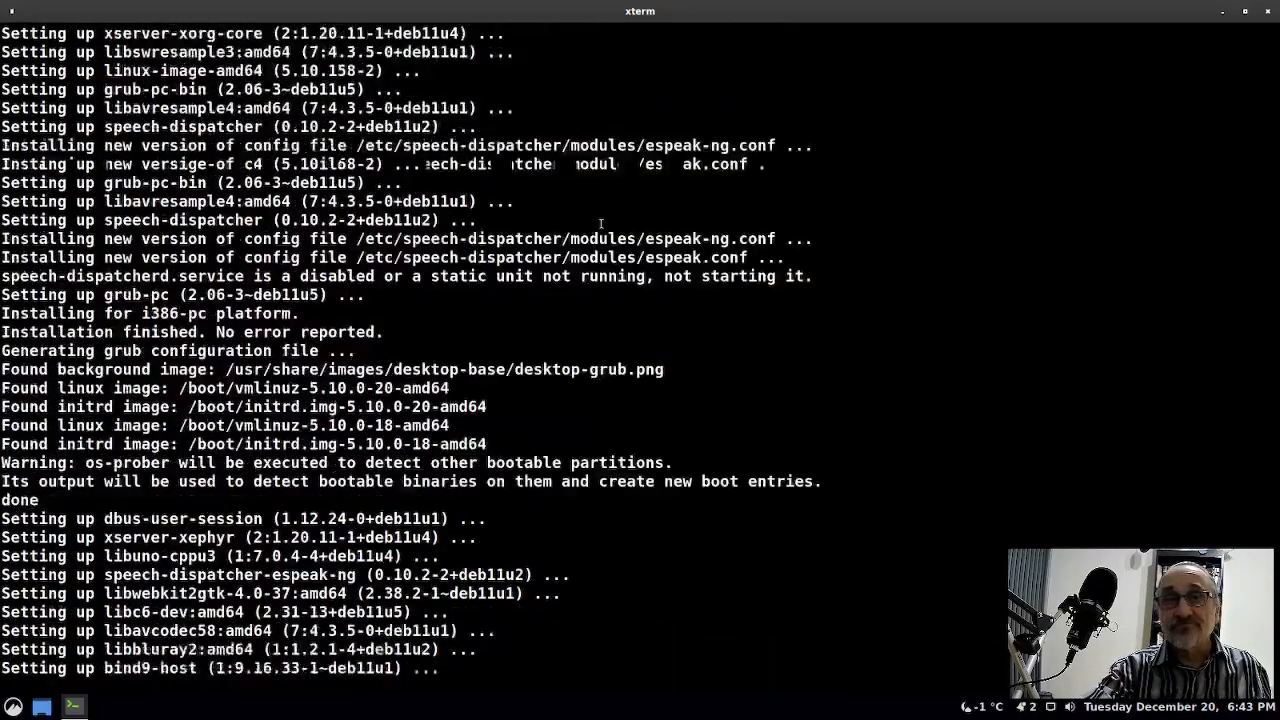
# Attempt a plain 'reboot' after the upgrade finishes, which zsh reports as not found
pyautogui.scroll(-3)
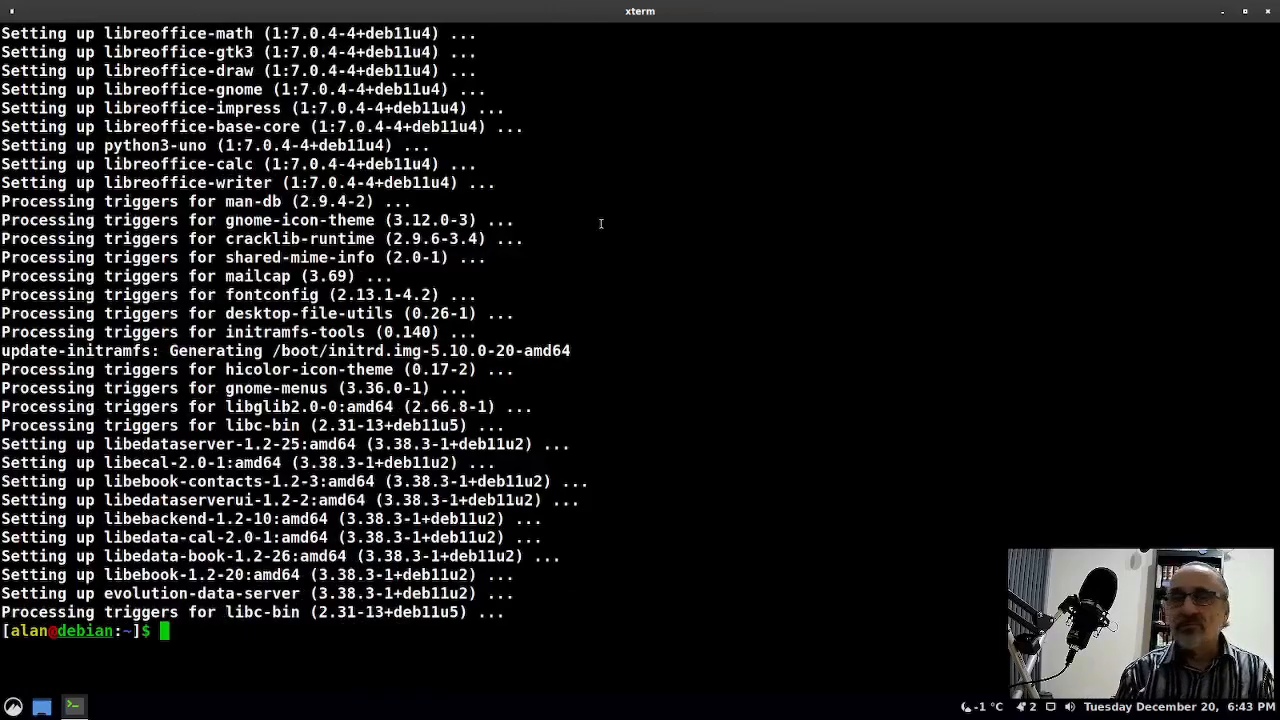
pyautogui.write('reboot')
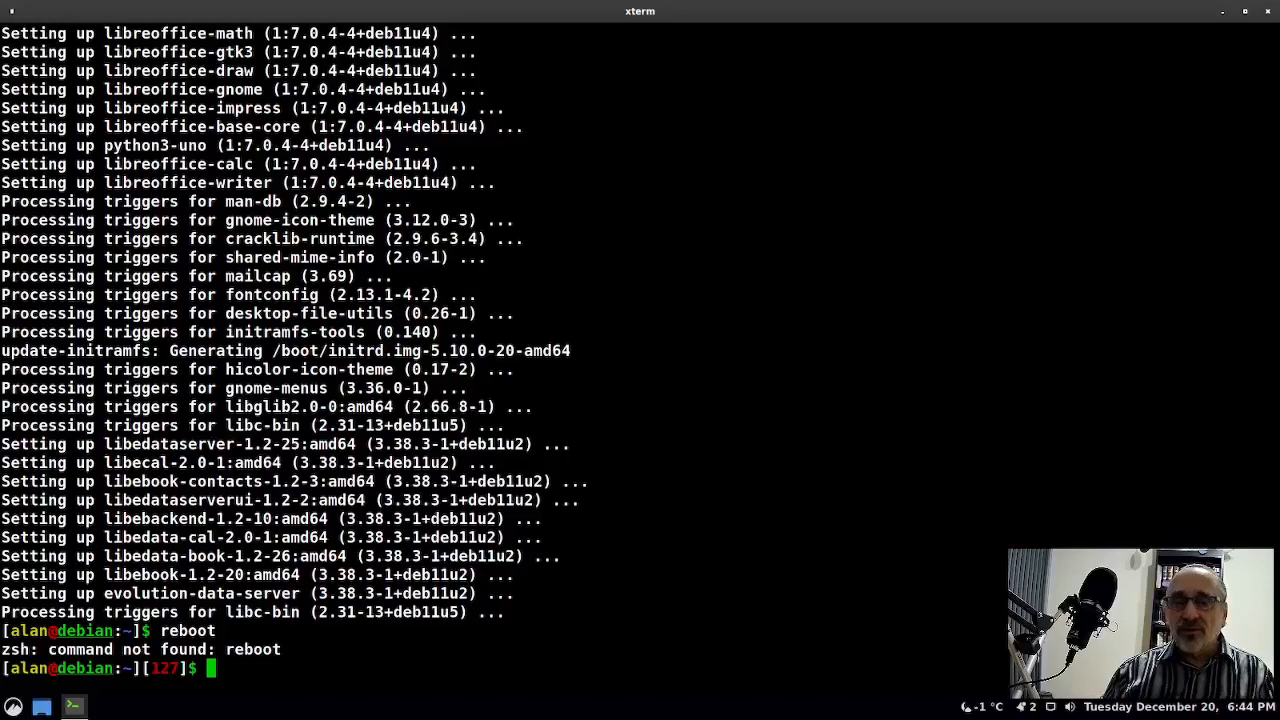
# Rerun reboot as 'sudo !!' to restart the machine
pyautogui.write('s')
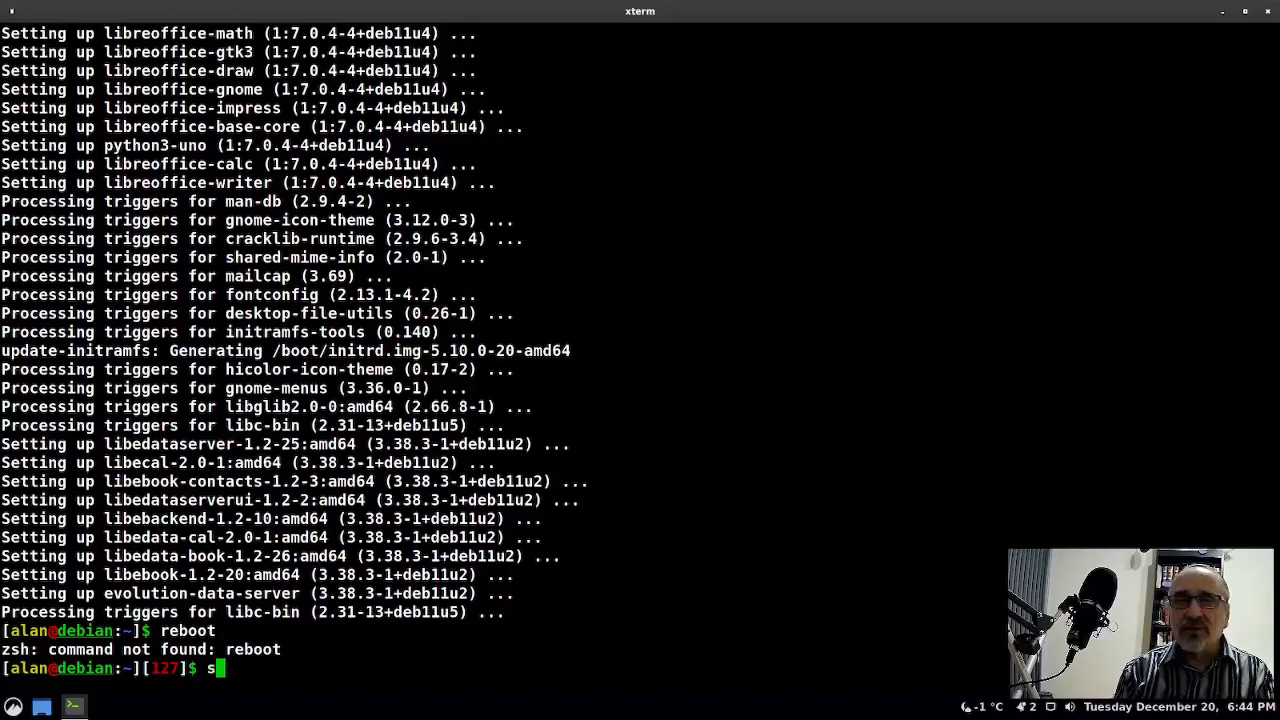
pyautogui.write('udo !!')
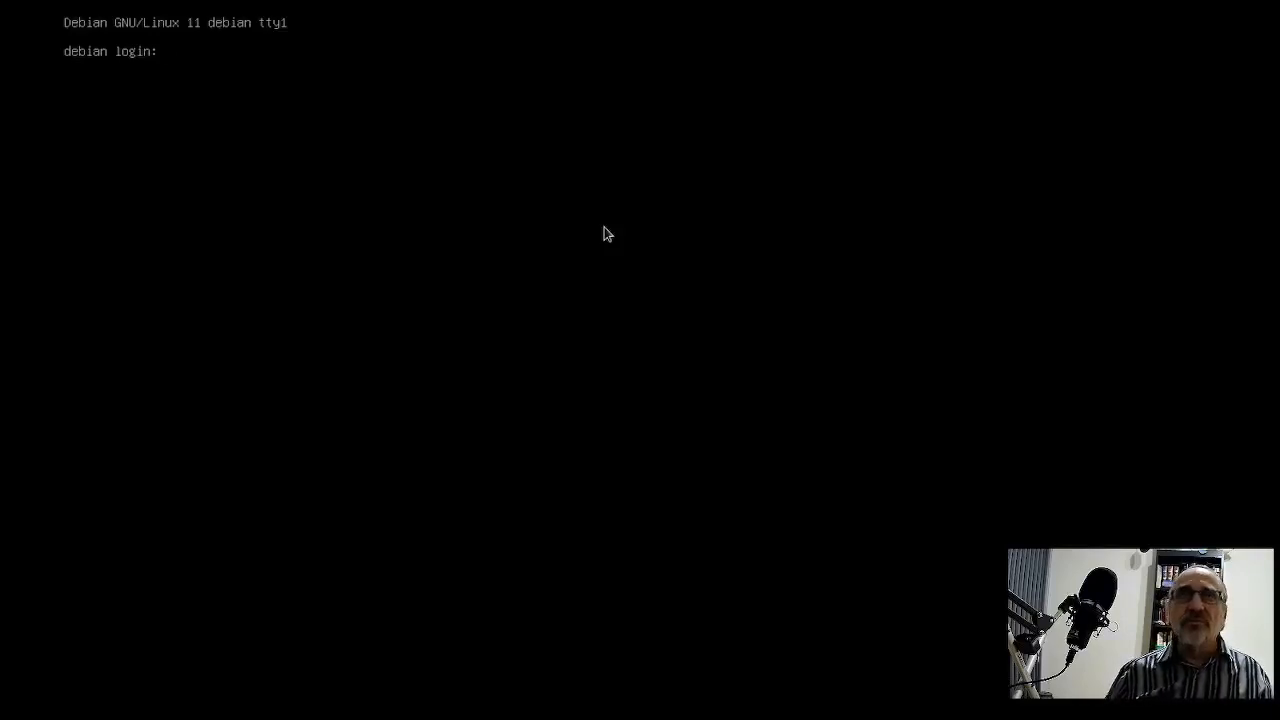
# Log in on tty1 as user 'alan' to reach a shell prompt
pyautogui.write('alan')
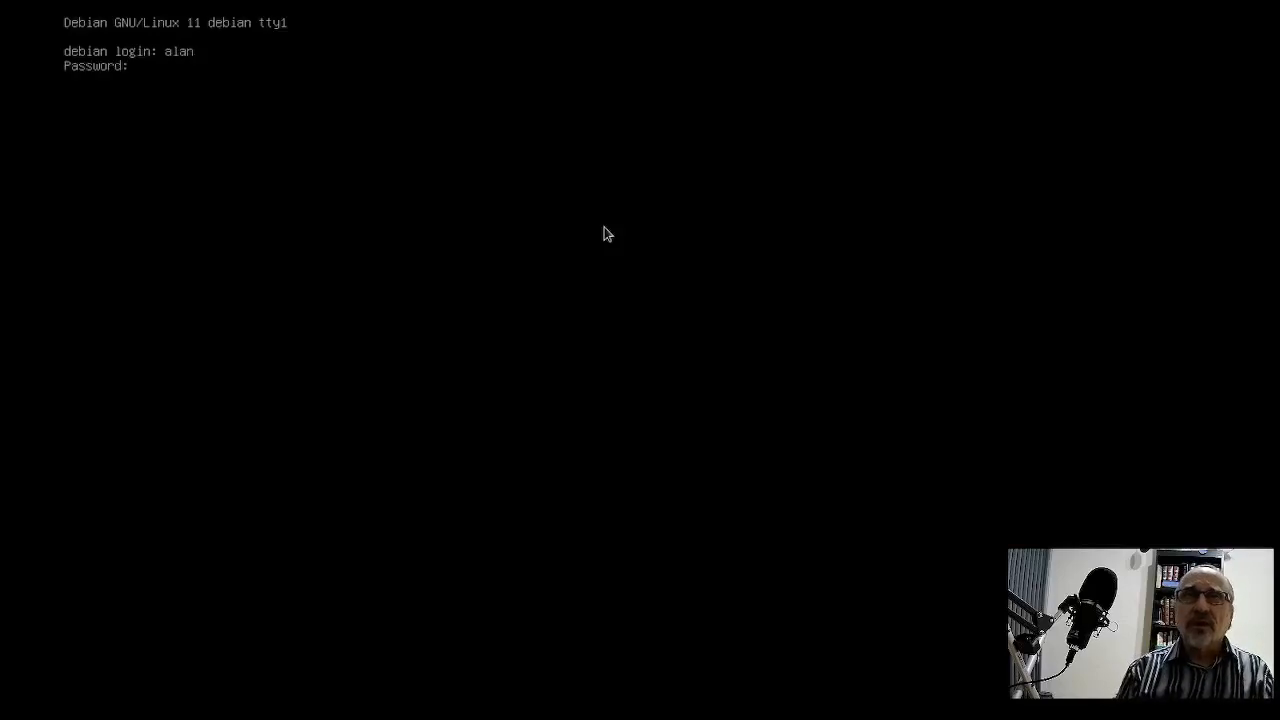
pyautogui.press('Enter')
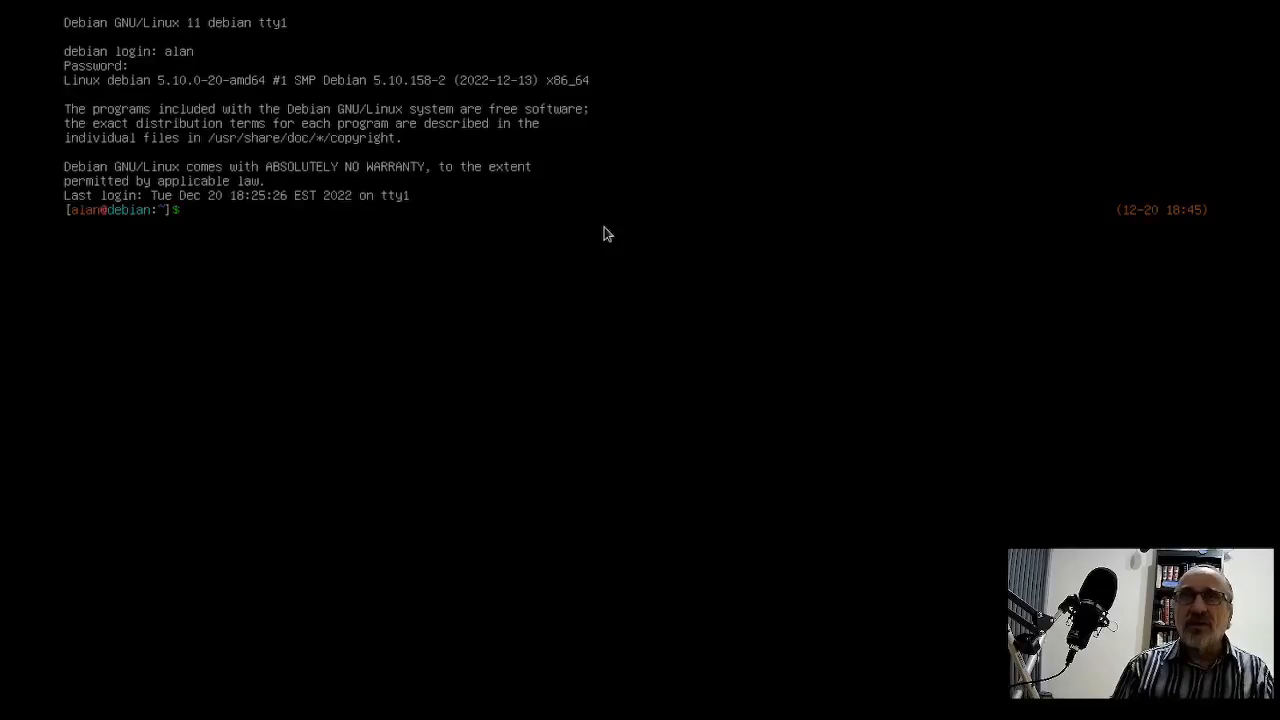
# Run startx to launch the graphical Cinnamon desktop
pyautogui.write('start')
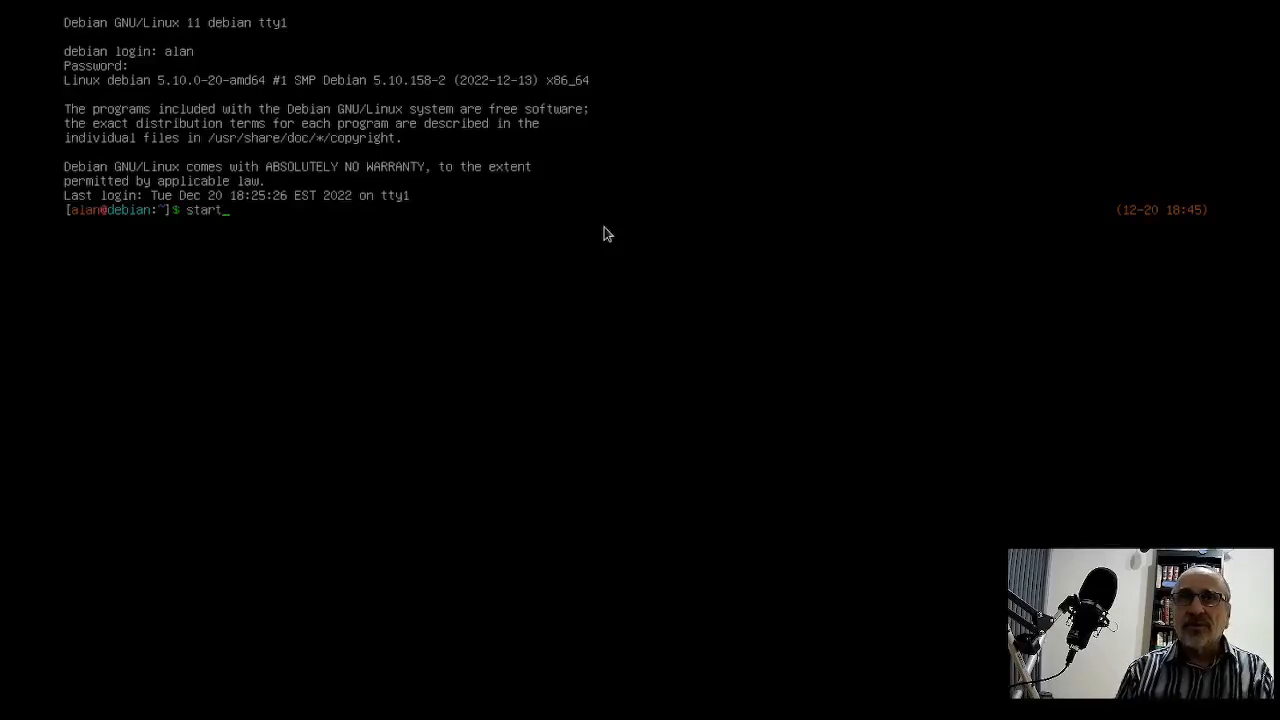
pyautogui.press('Return')
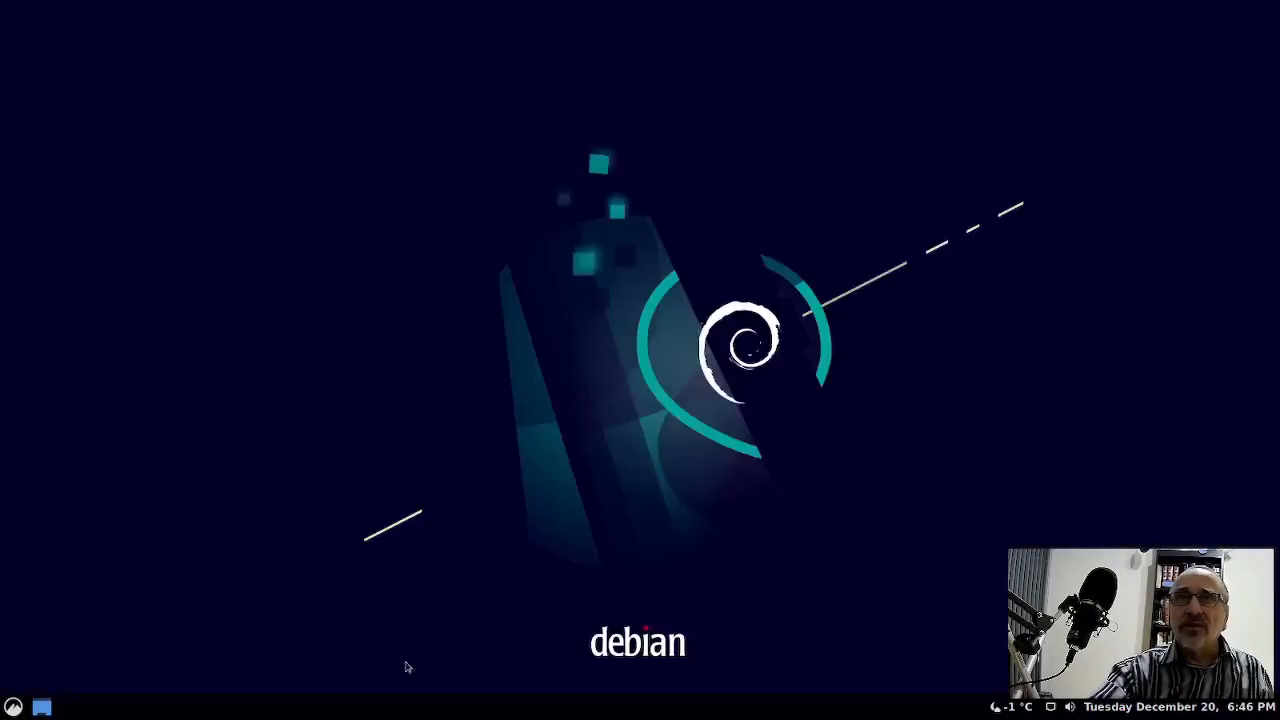
# Launch a new xterm terminal from the Cinnamon menu's favourites
pyautogui.click(14, 708)
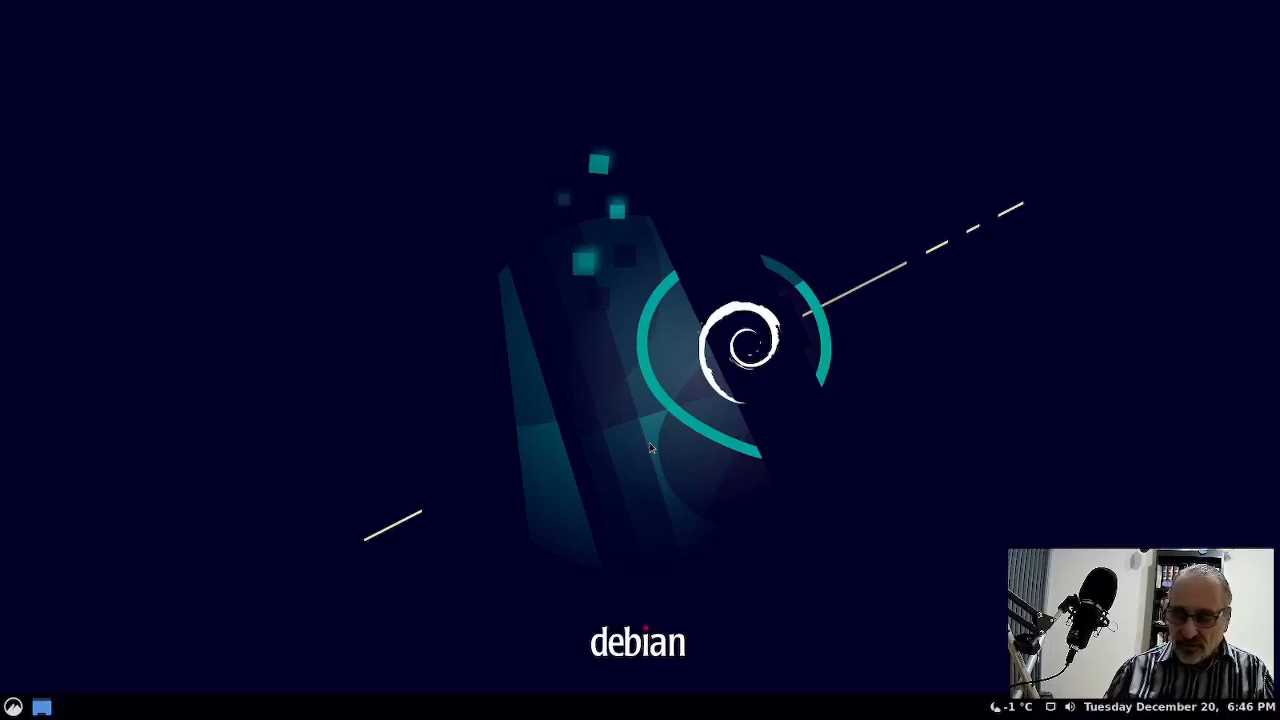
pyautogui.moveTo(652, 444)
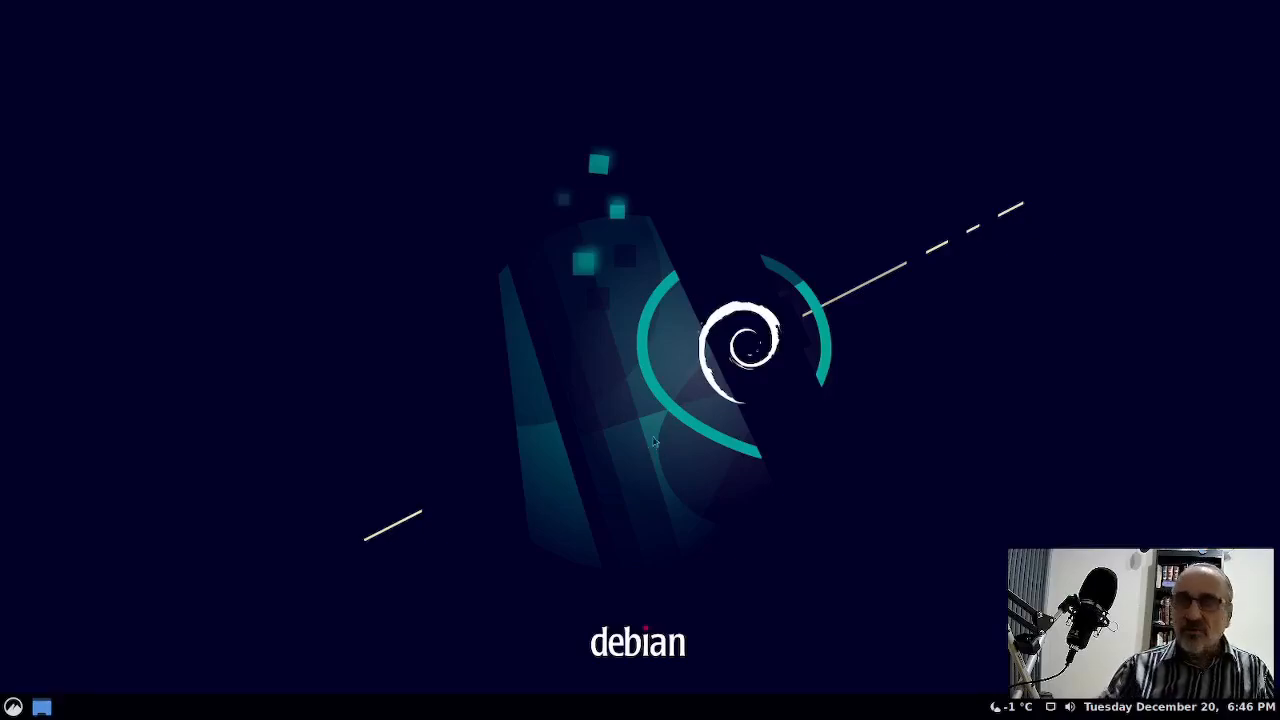
pyautogui.click(14, 708)
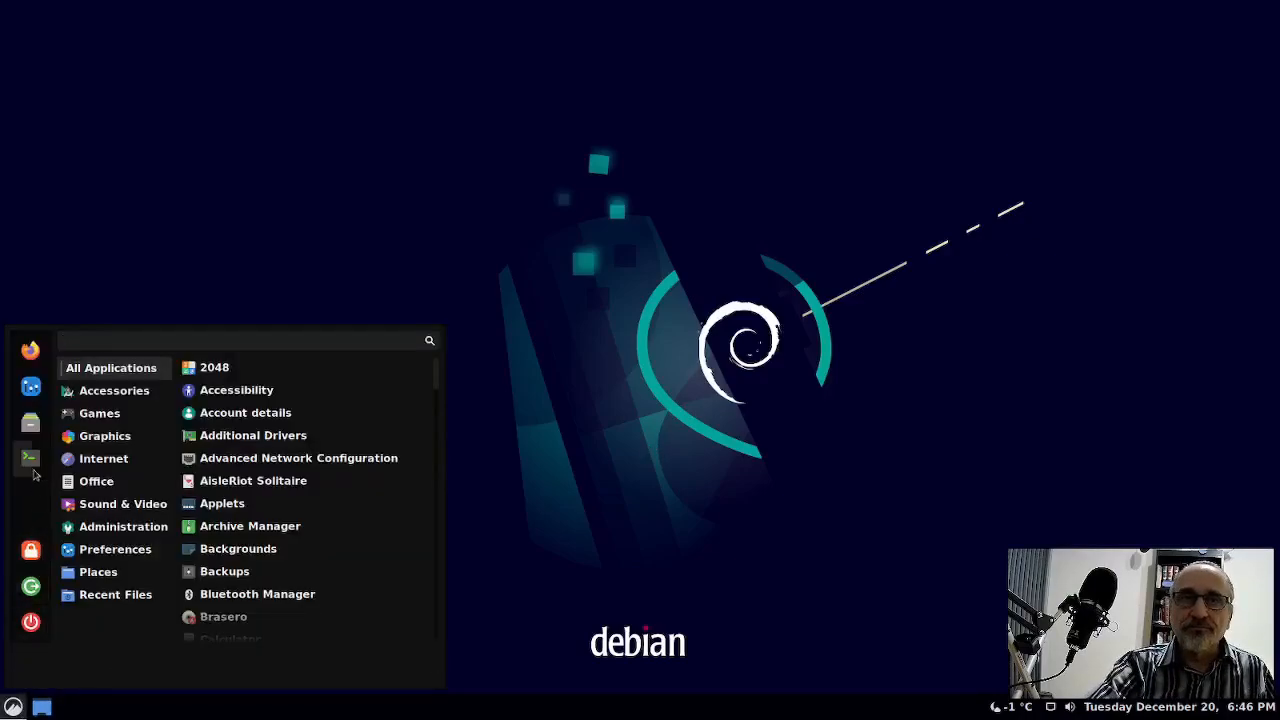
pyautogui.click(30, 458)
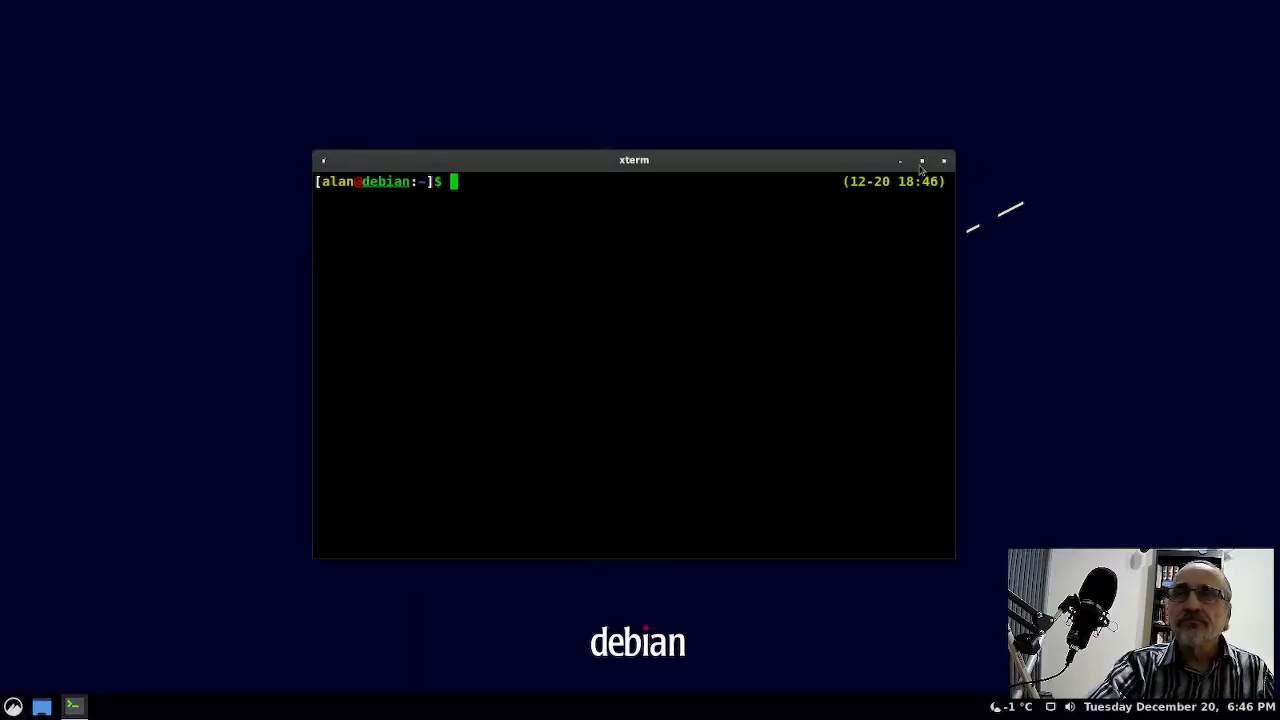
# Run 'sudo systemctl enable lightdm' in a maximized xterm so LightDM starts at boot
pyautogui.click(920, 160)
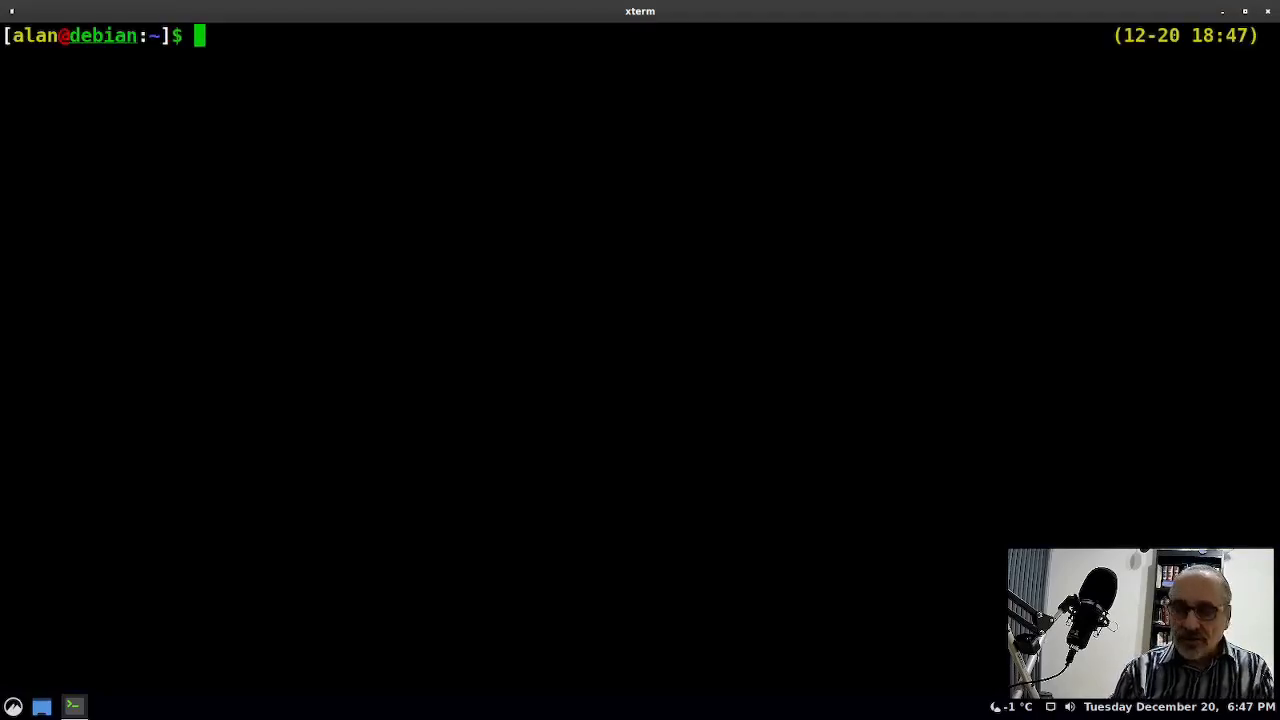
pyautogui.write('sudo')
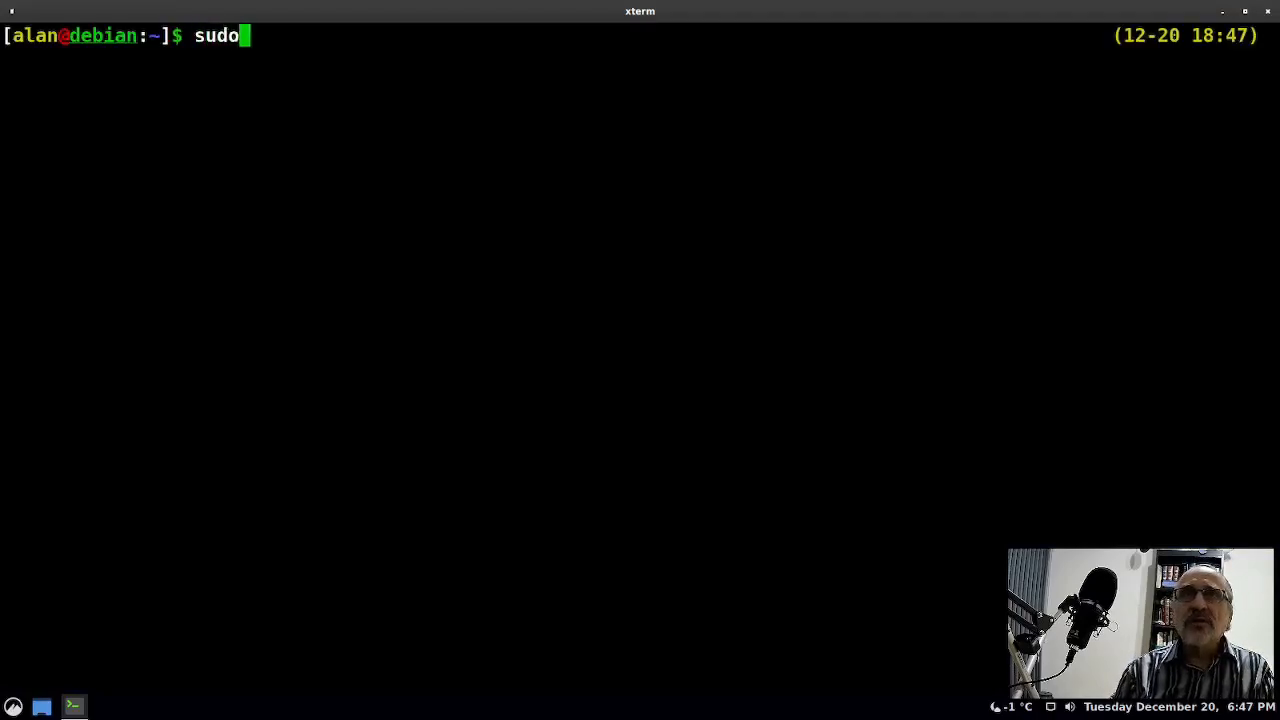
pyautogui.write('system')
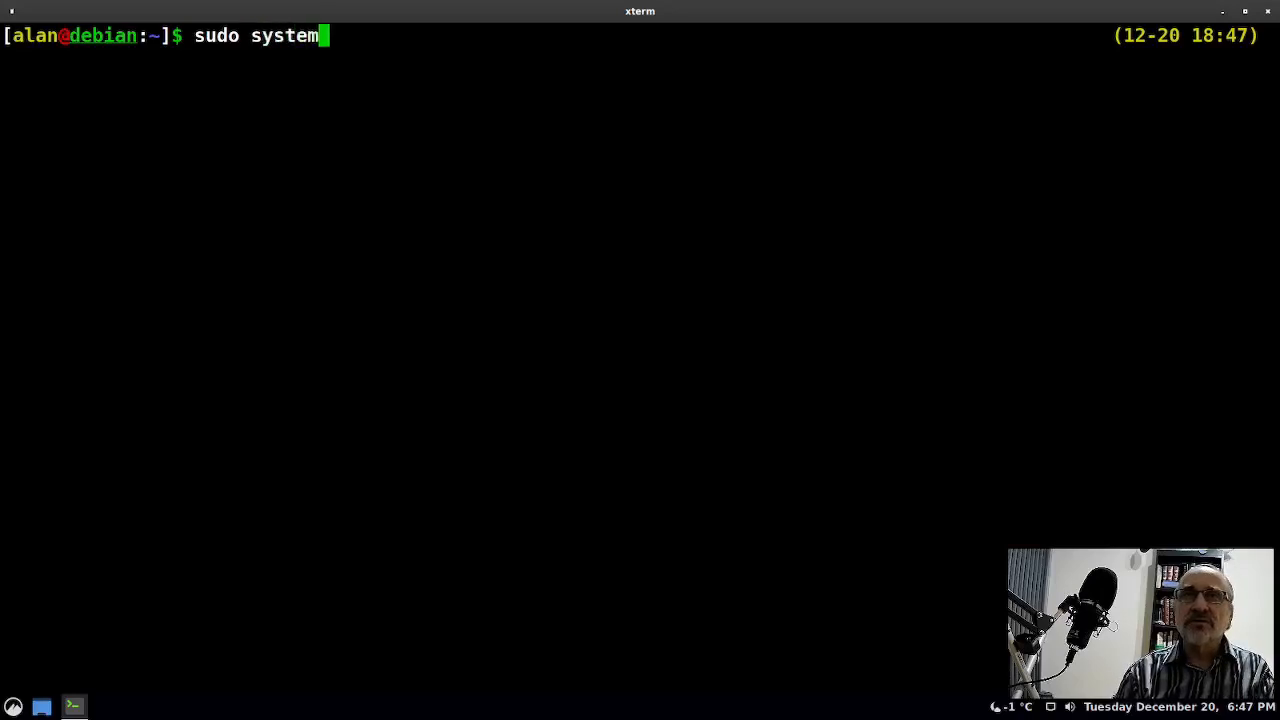
pyautogui.write('ctl')
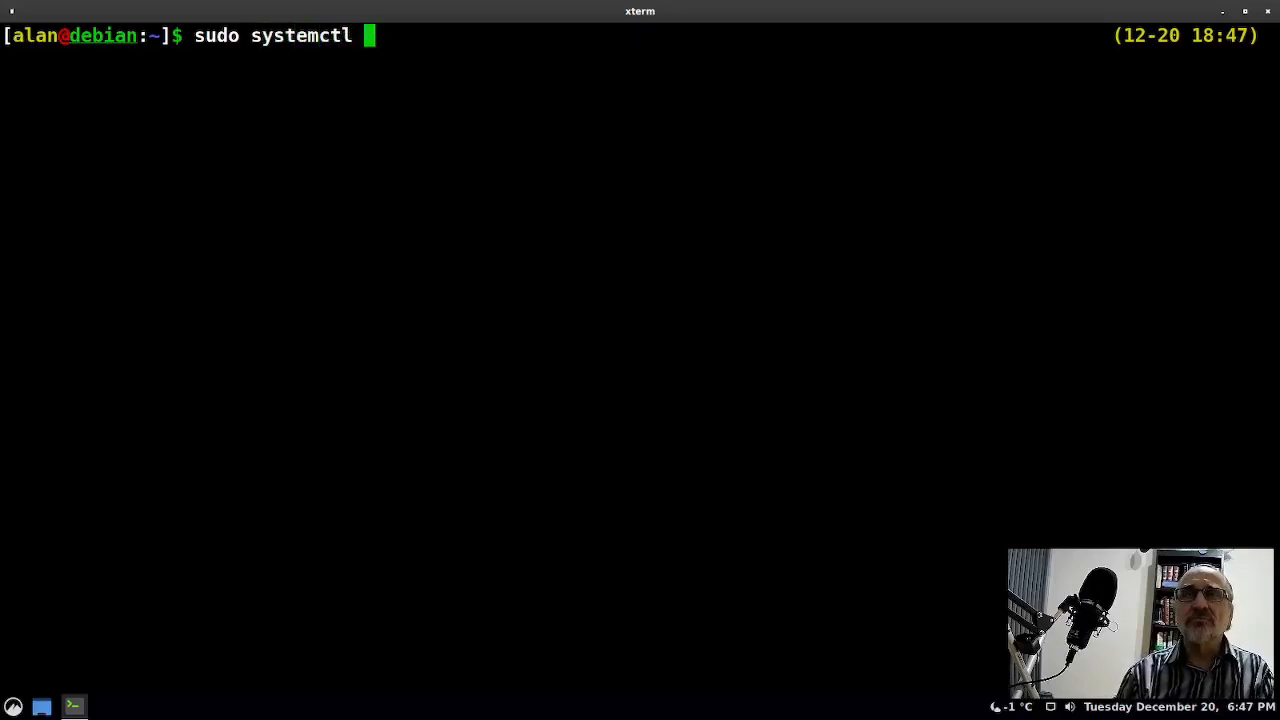
pyautogui.write('e')
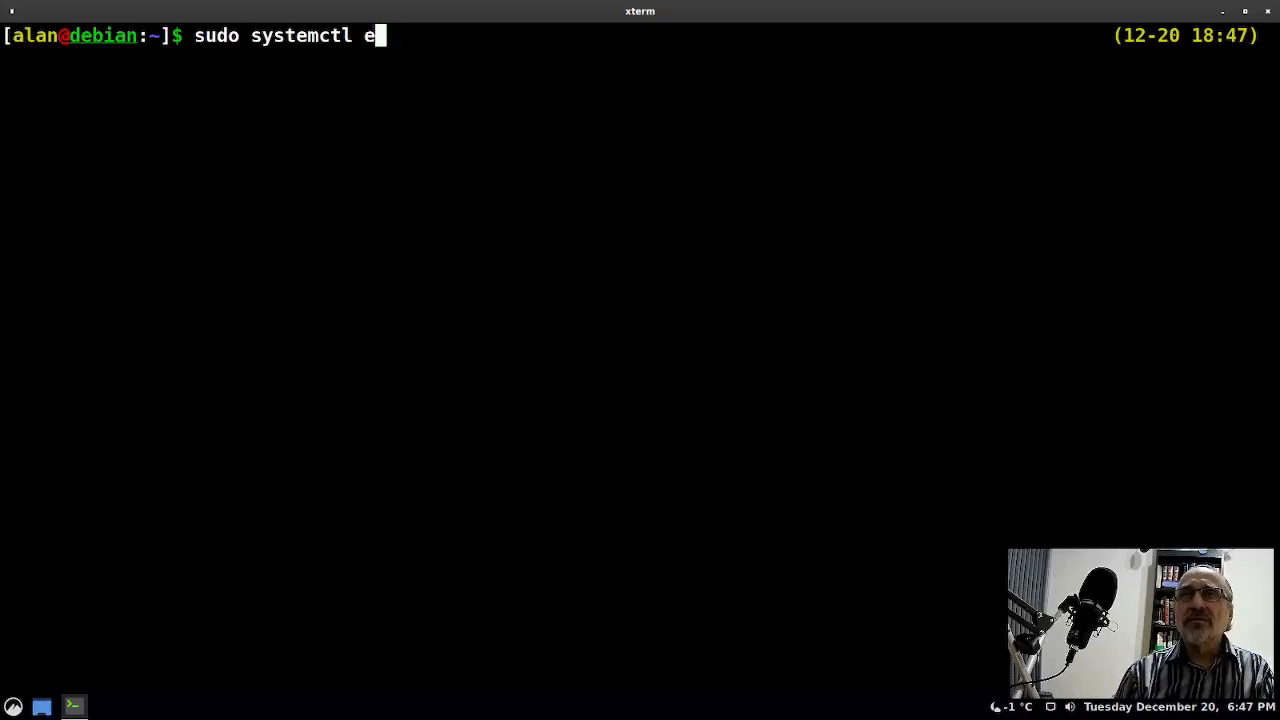
pyautogui.write('nable ligh')
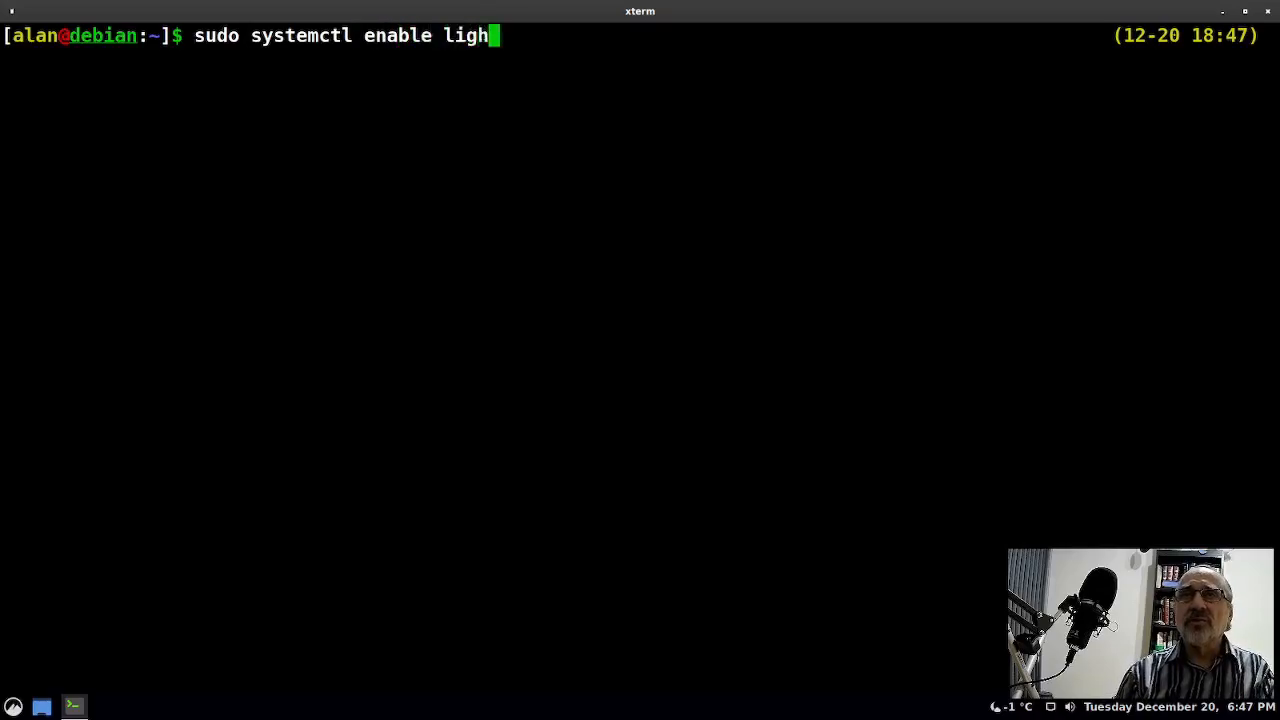
pyautogui.write('tdm')
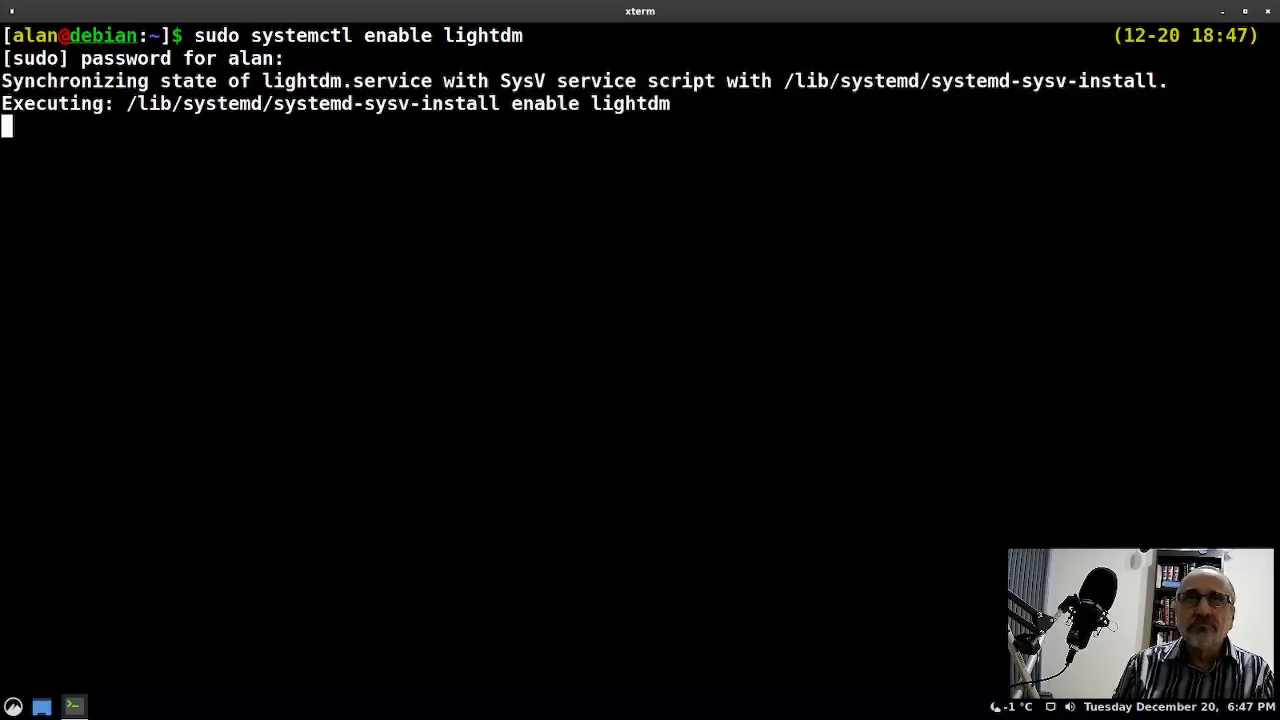
pyautogui.press('Return')
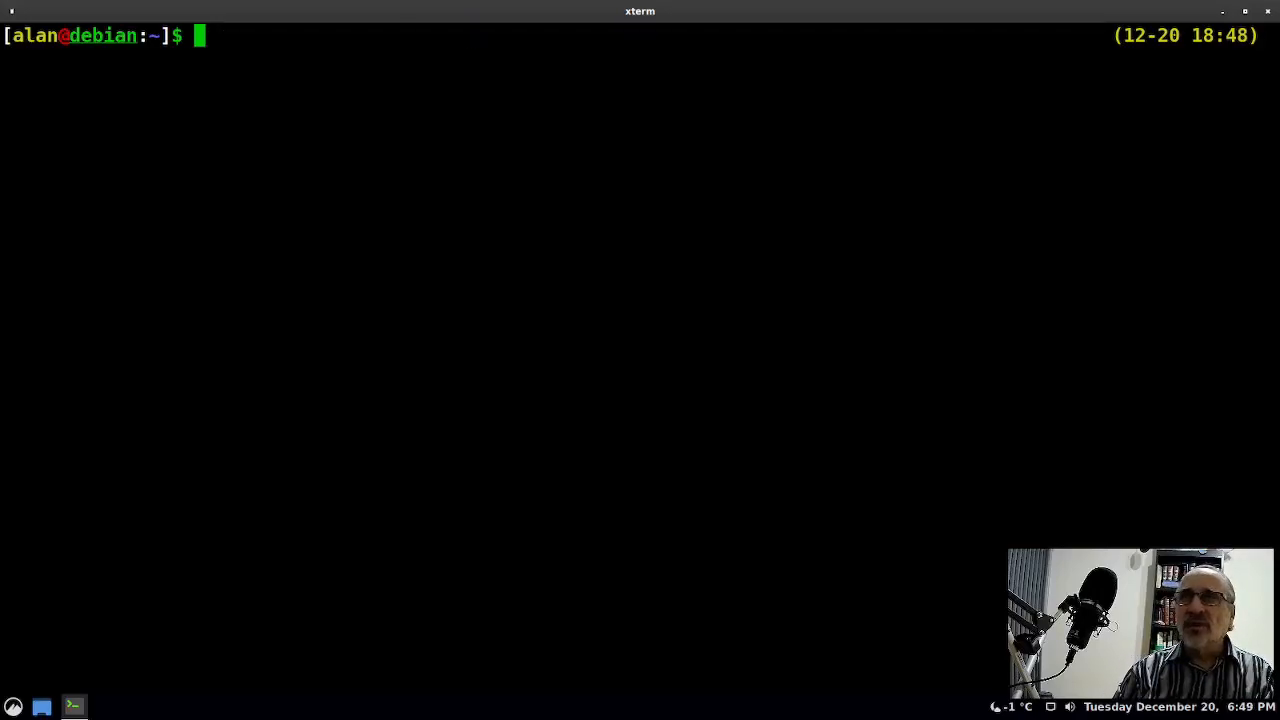
# Reboot the machine with sudo reboot so it returns to the LightDM greeter
pyautogui.write('sudo')
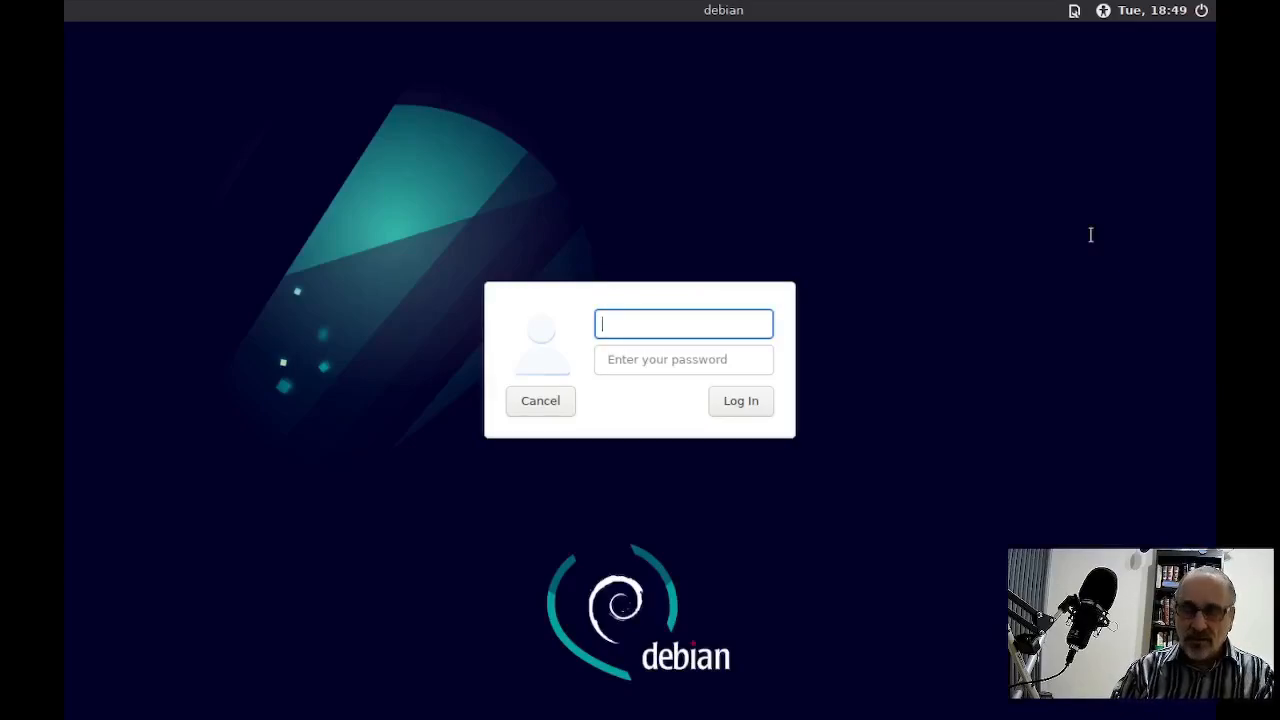
# Sign in as user 'alan' with the password to start the Cinnamon session
pyautogui.write('alan')
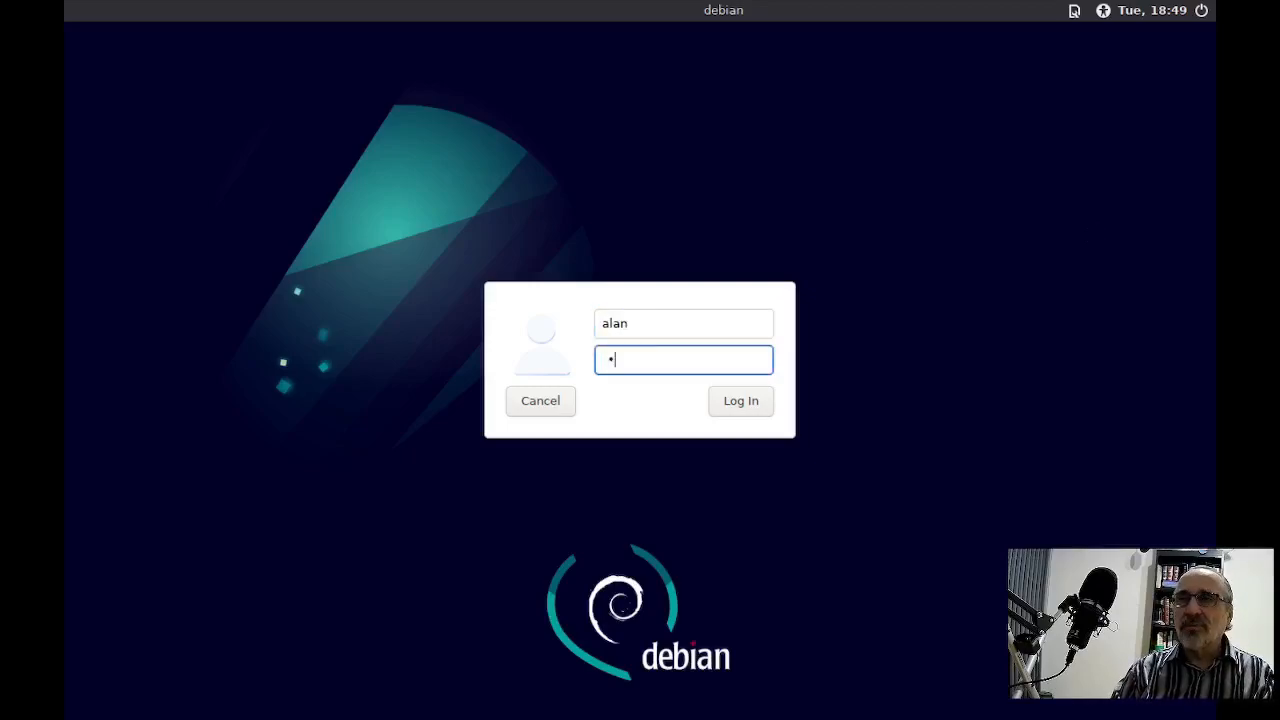
pyautogui.write('assword')
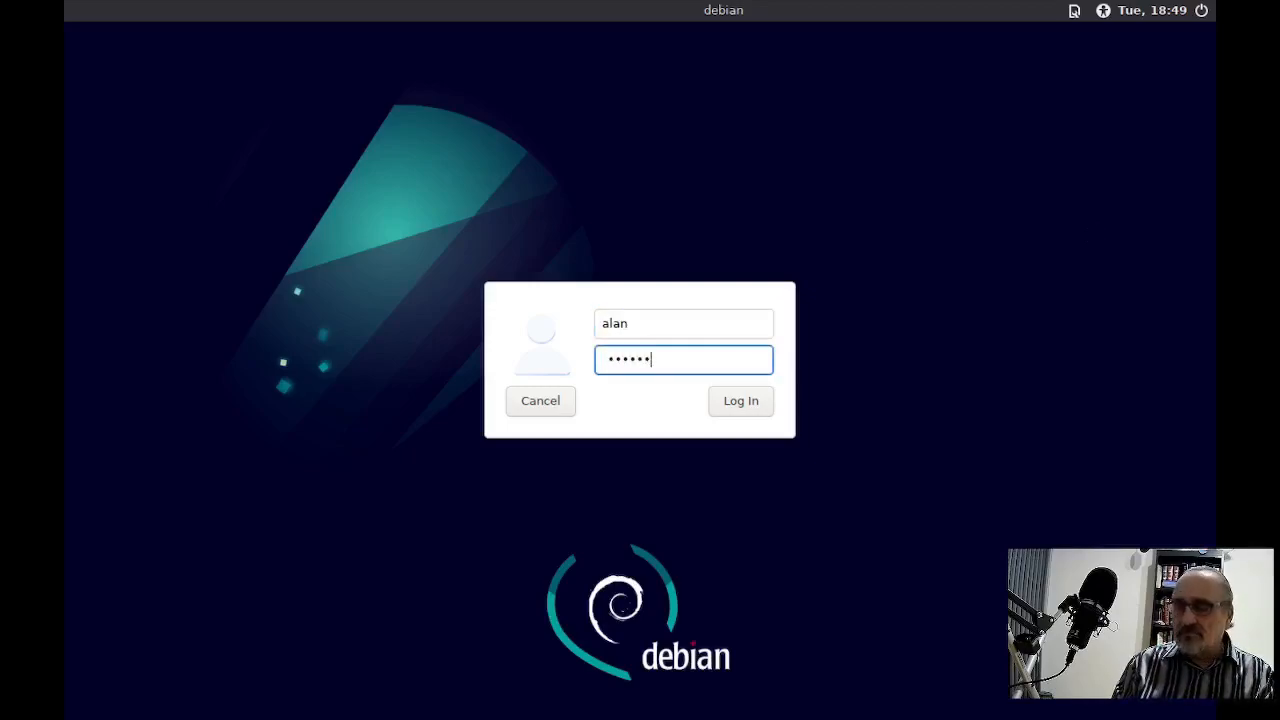
pyautogui.write('•')
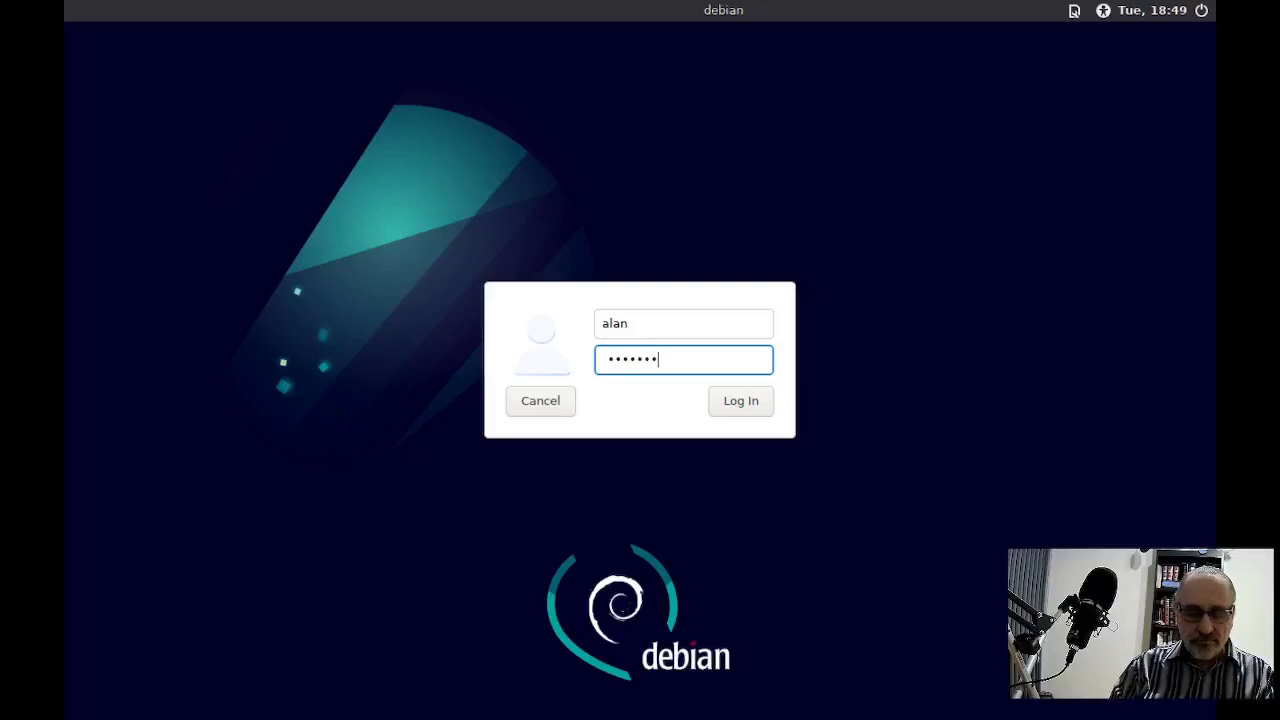
pyautogui.click(740, 400)
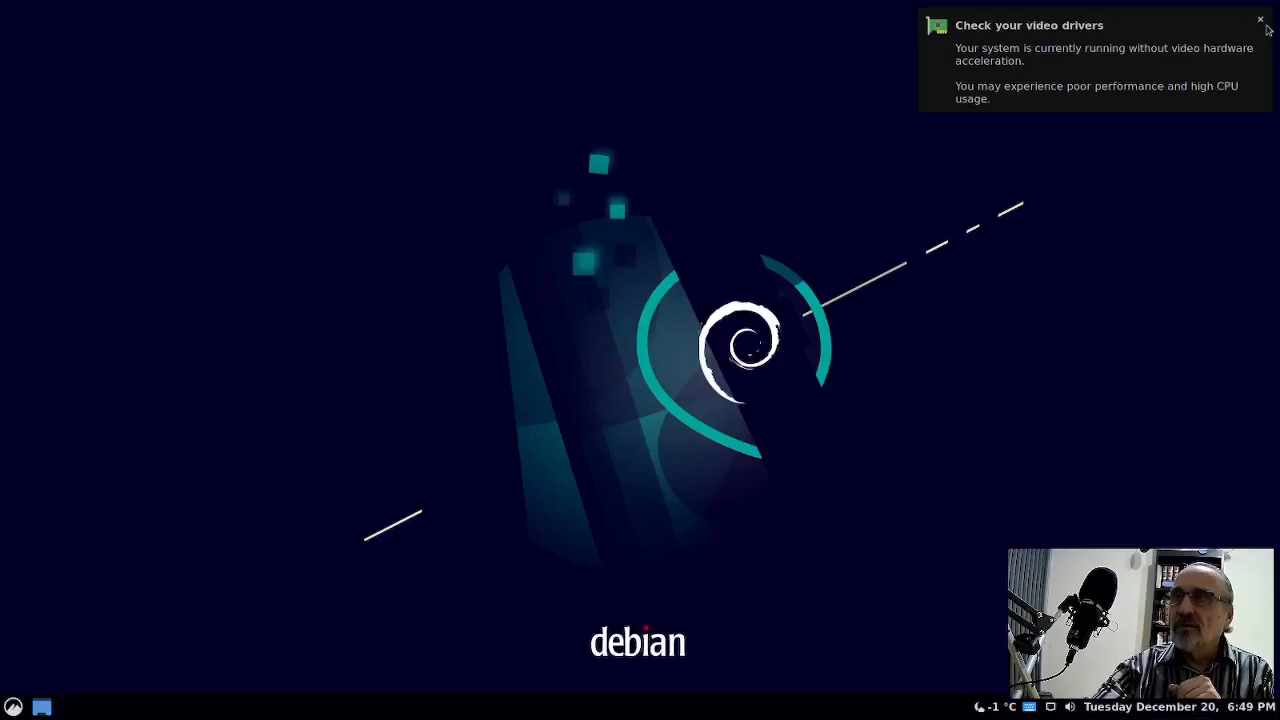
# Dismiss the video driver notice, browse the Cinnamon menu, and log out to the greeter
pyautogui.click(1260, 20)
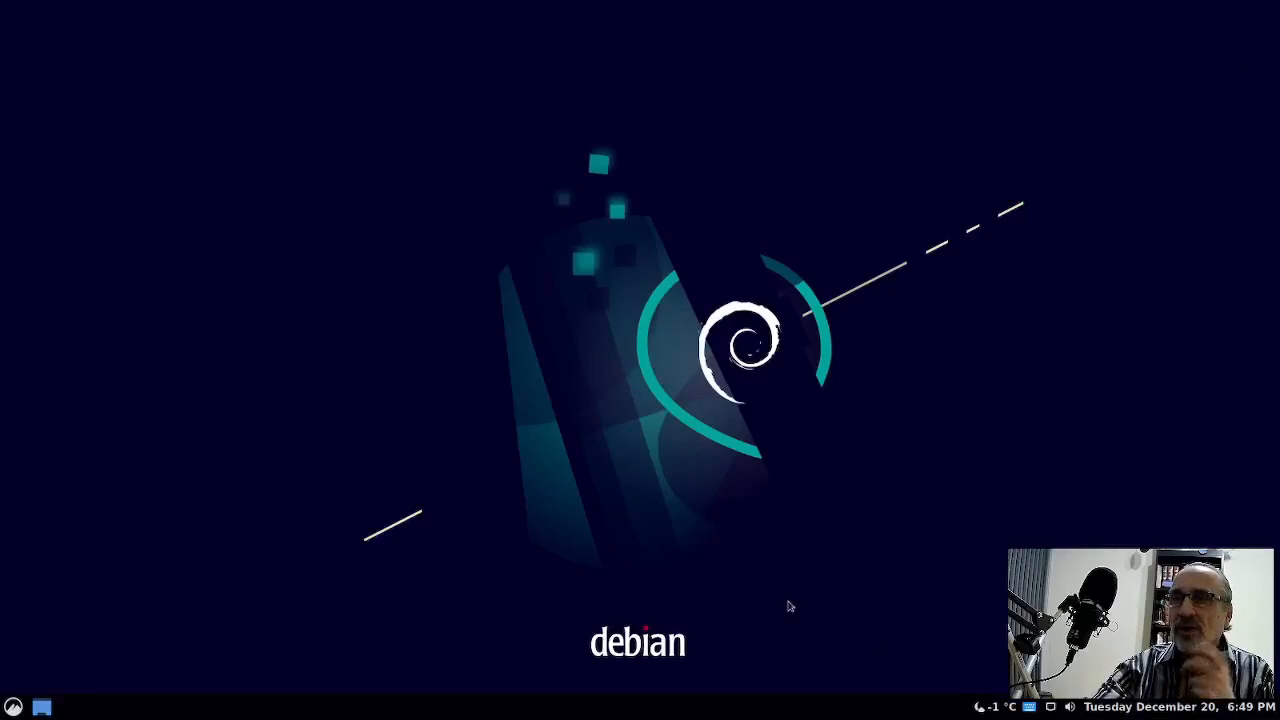
pyautogui.click(14, 708)
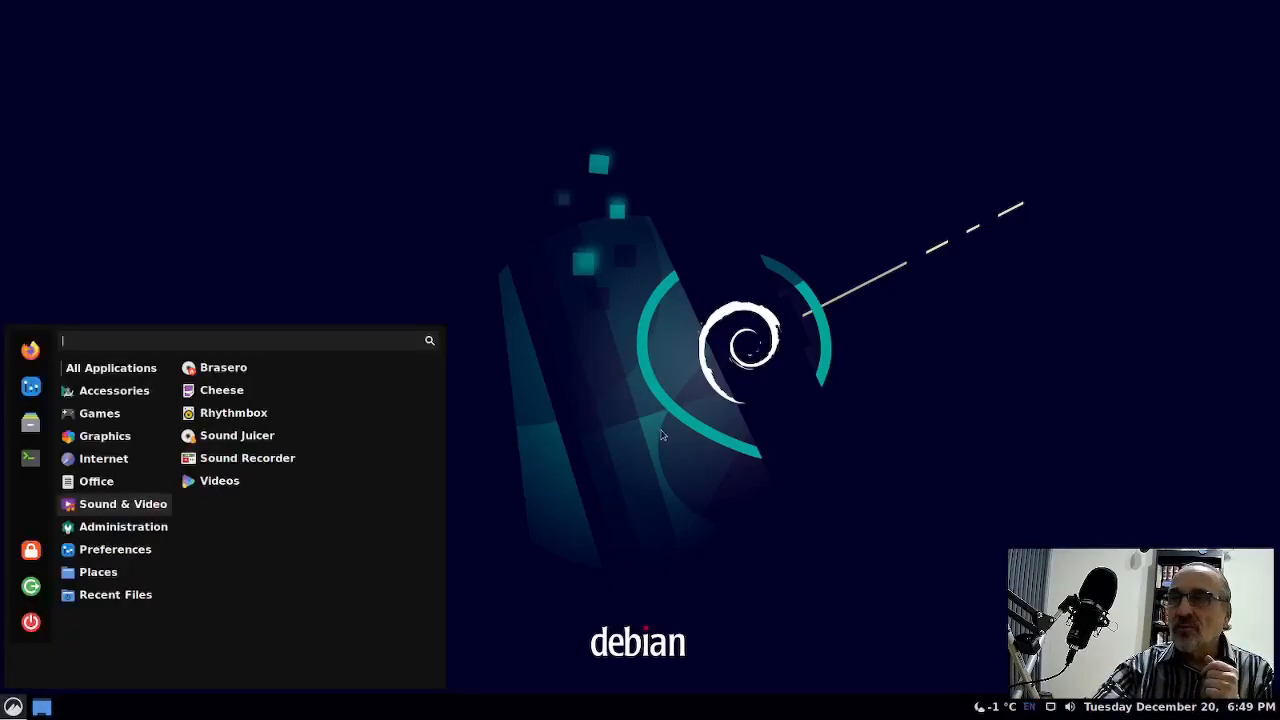
pyautogui.click(580, 520)
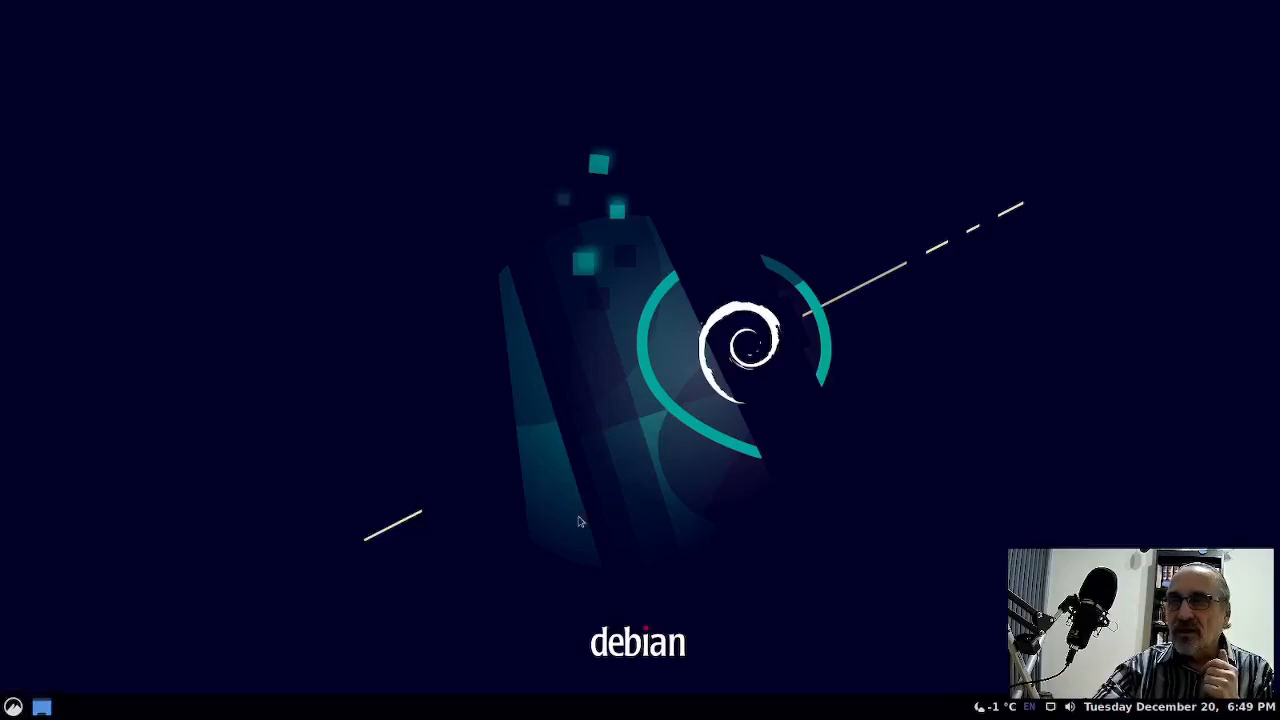
pyautogui.click(14, 706)
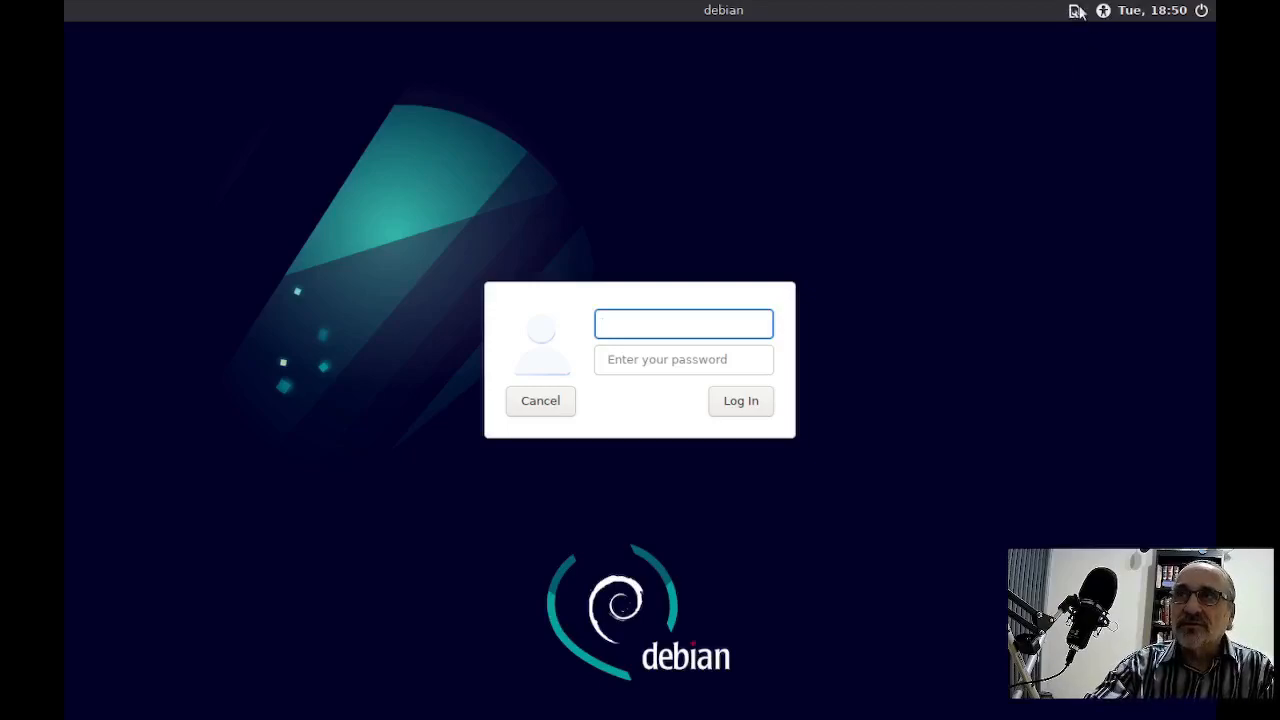
# Select the awesome session and sign in as 'alan' with the password
pyautogui.click(684, 324)
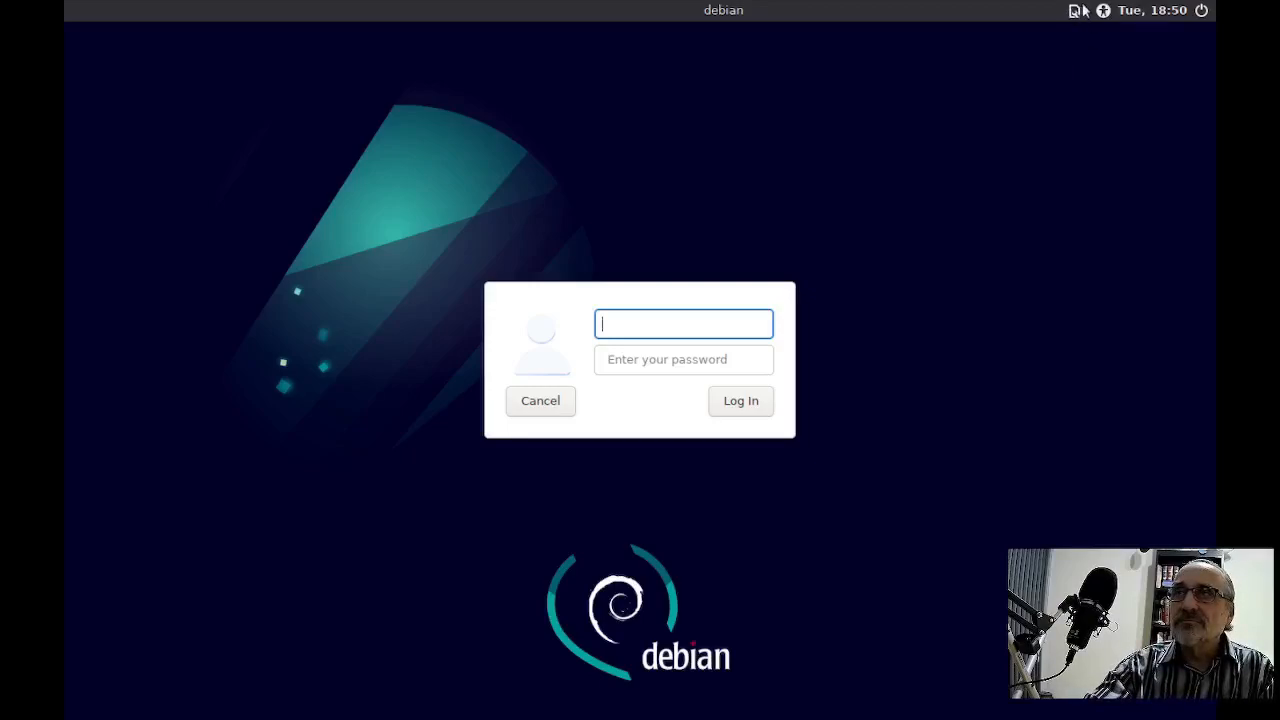
pyautogui.click(1074, 10)
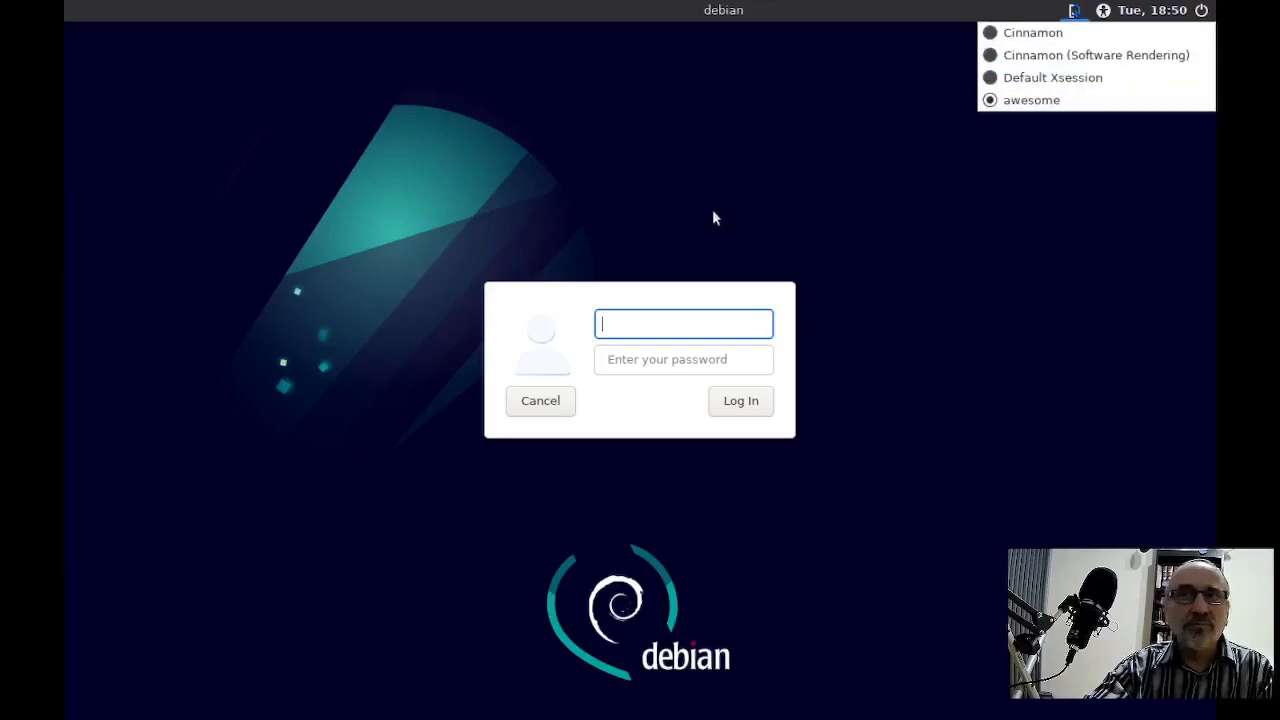
pyautogui.write('alan')
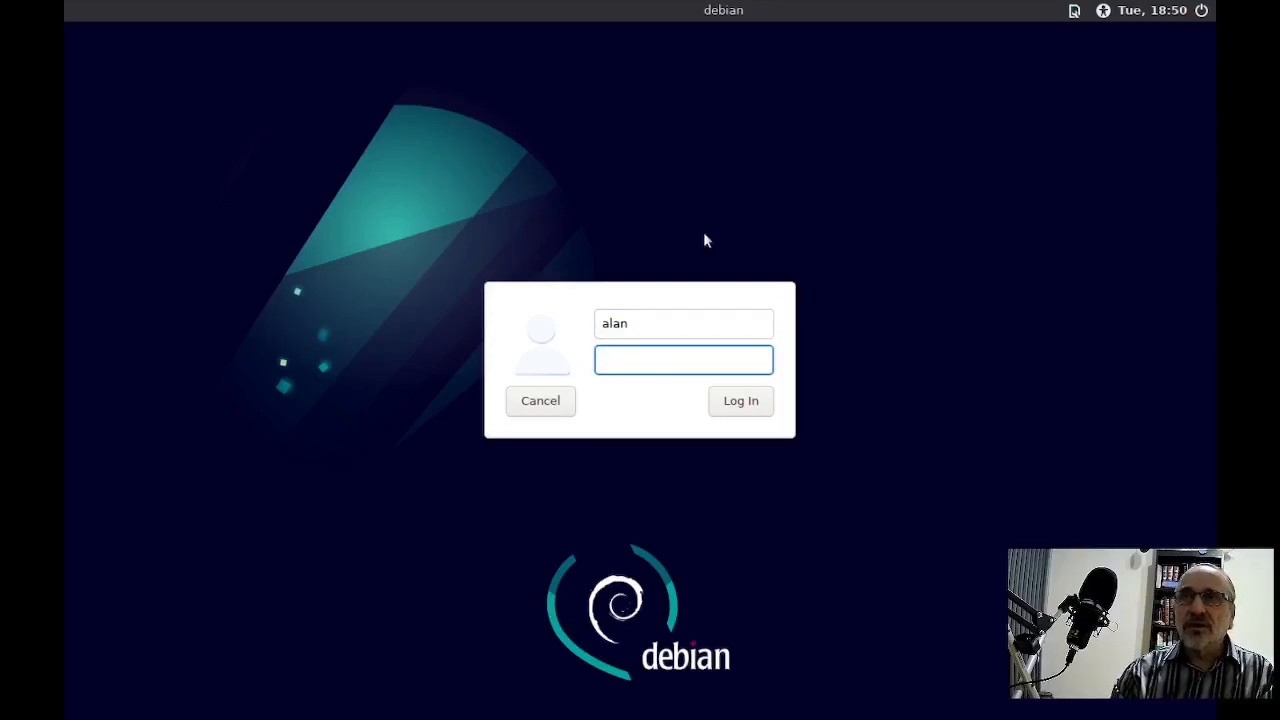
pyautogui.write('••')
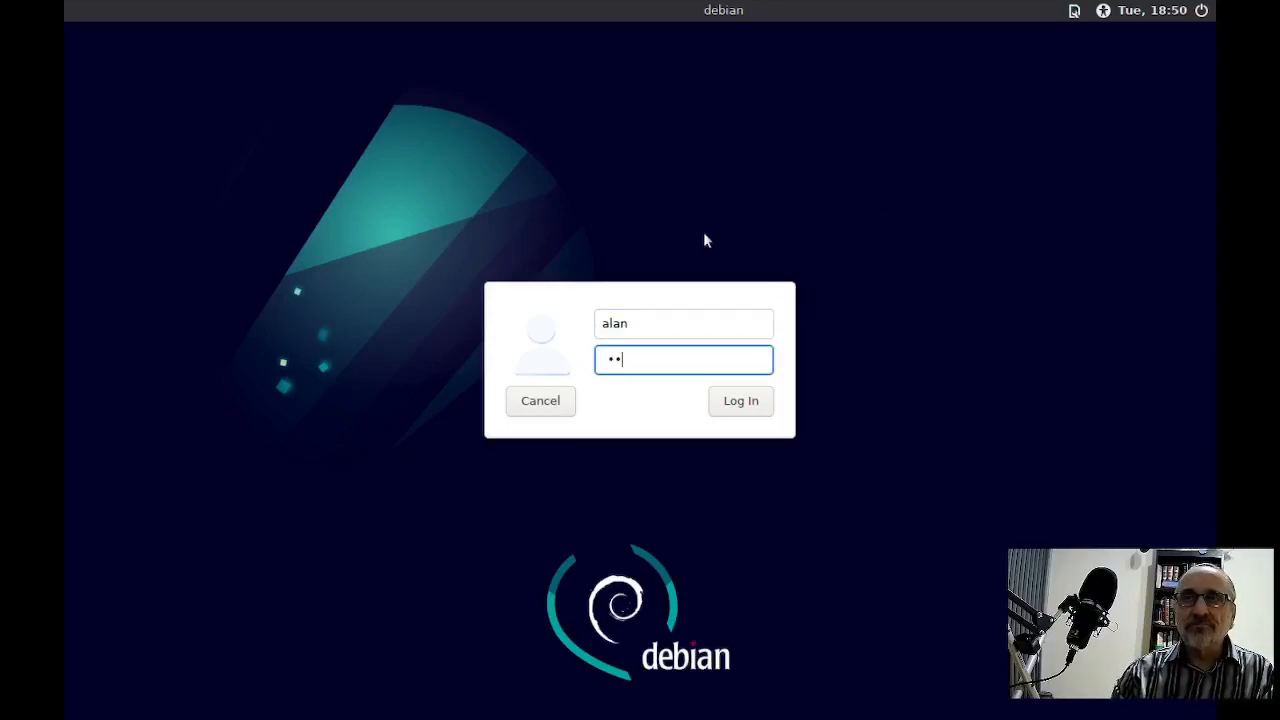
pyautogui.write('••••')
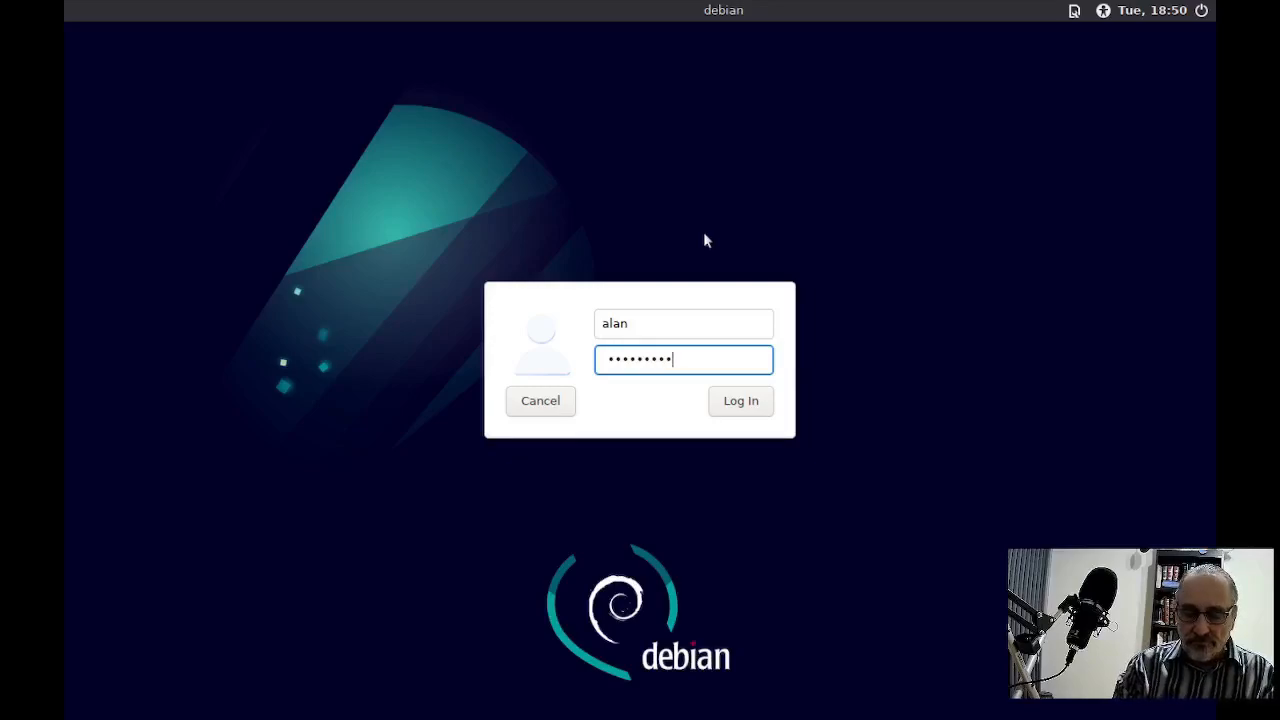
pyautogui.click(740, 400)
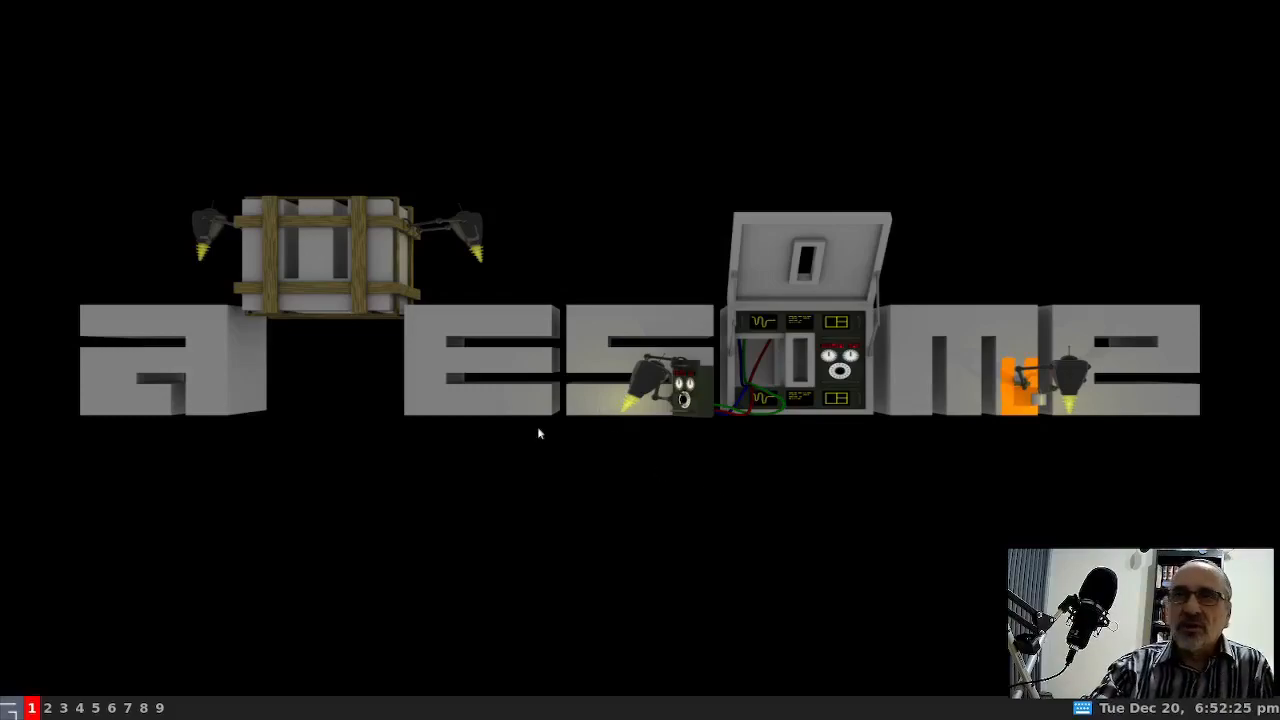
# Quit Awesome from its right-click menu, returning to the LightDM greeter
pyautogui.rightClick(540, 432)
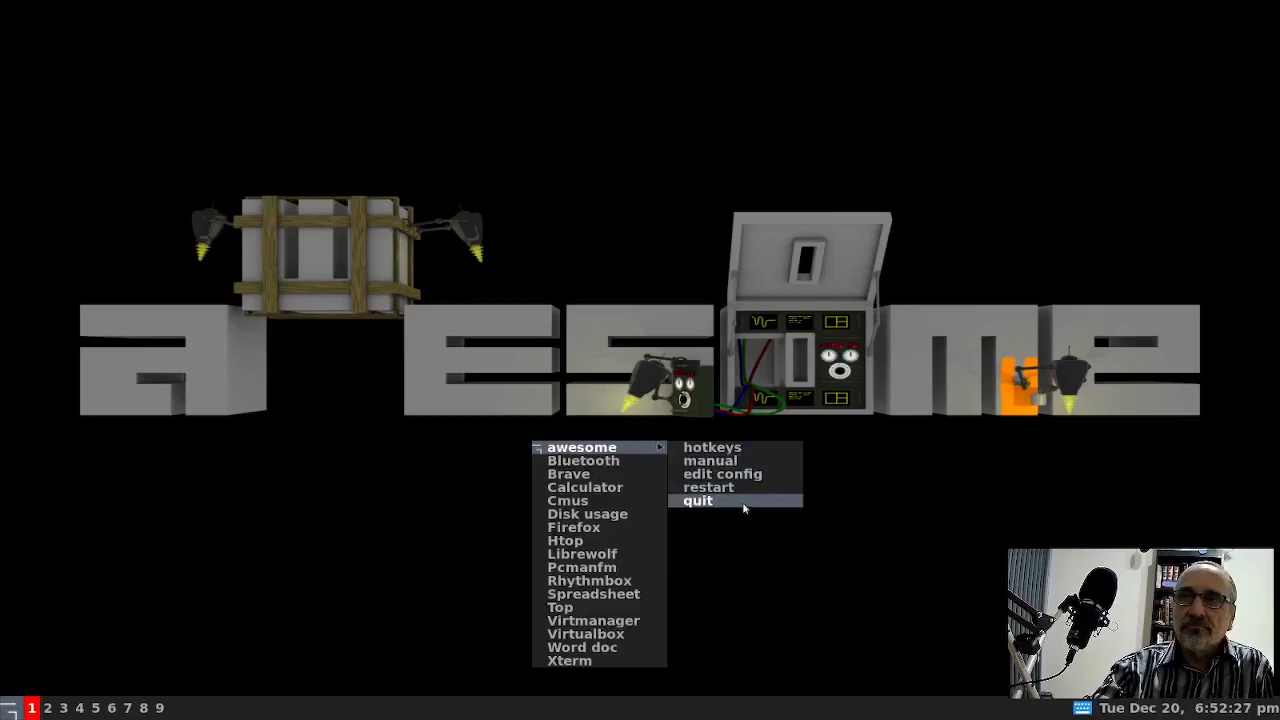
pyautogui.click(696, 500)
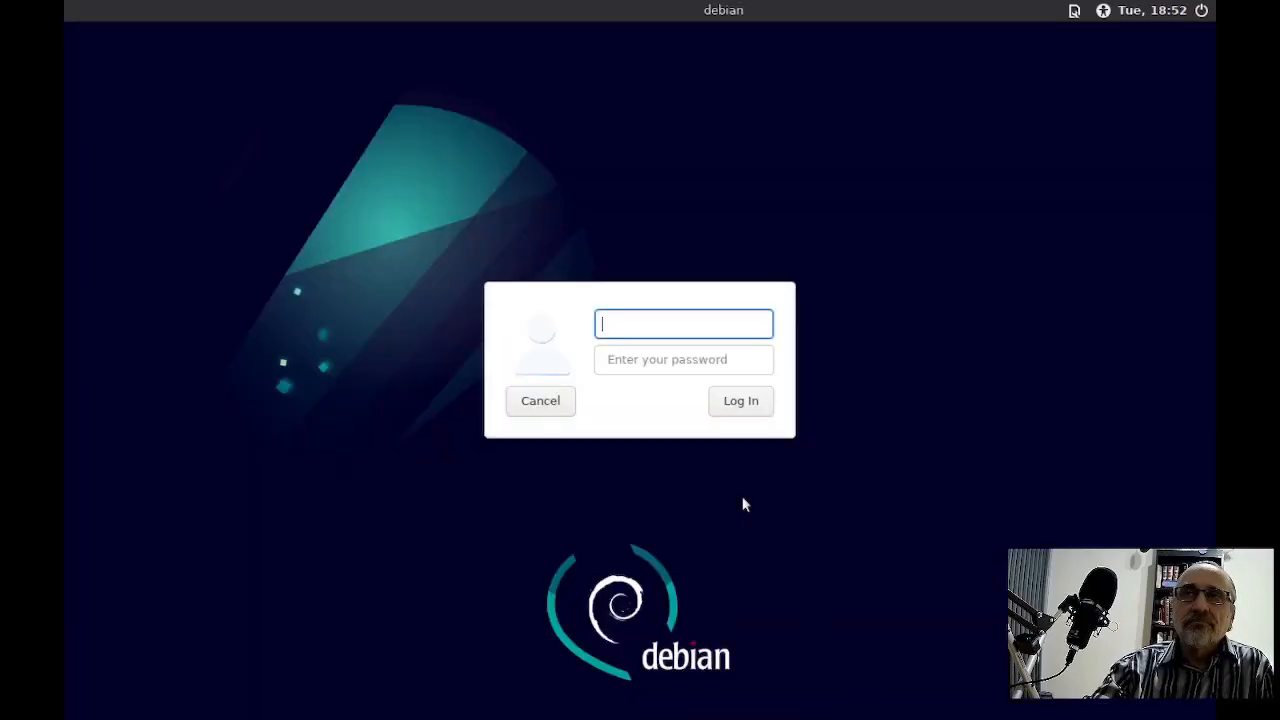
# Sign in as 'alan' to Cinnamon again and bring up its applications menu
pyautogui.click(1076, 10)
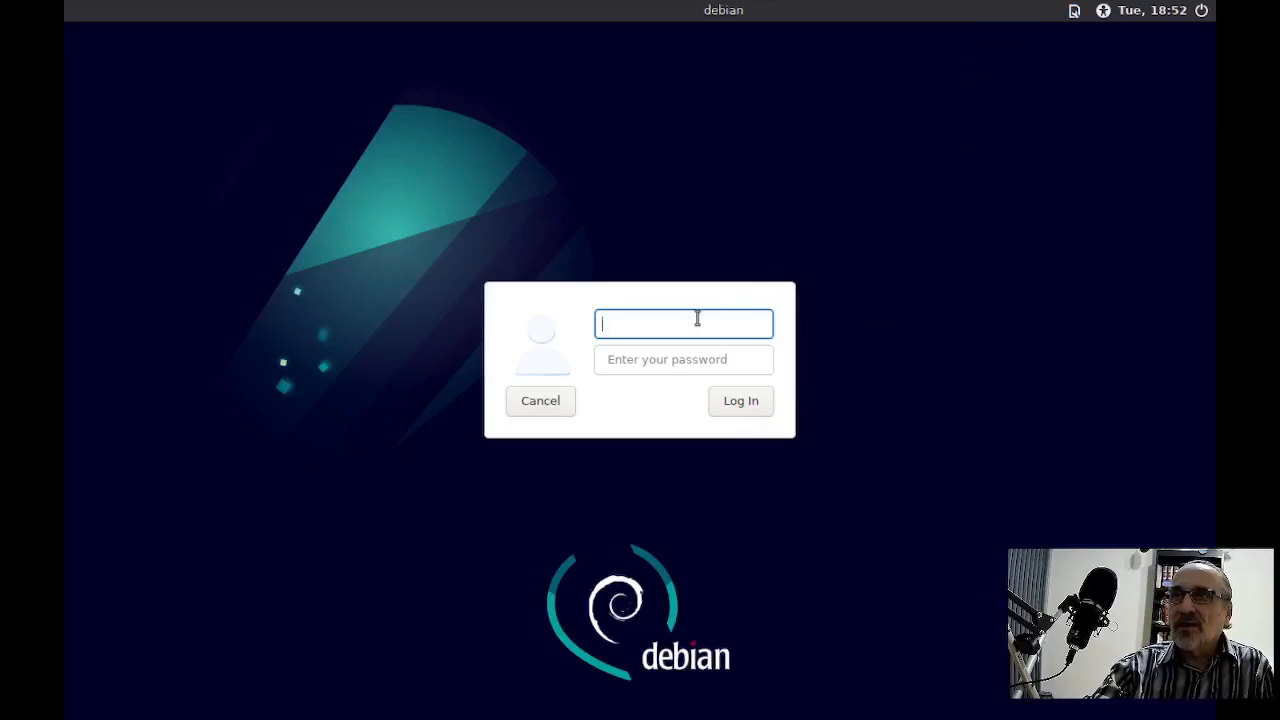
pyautogui.write('alan')
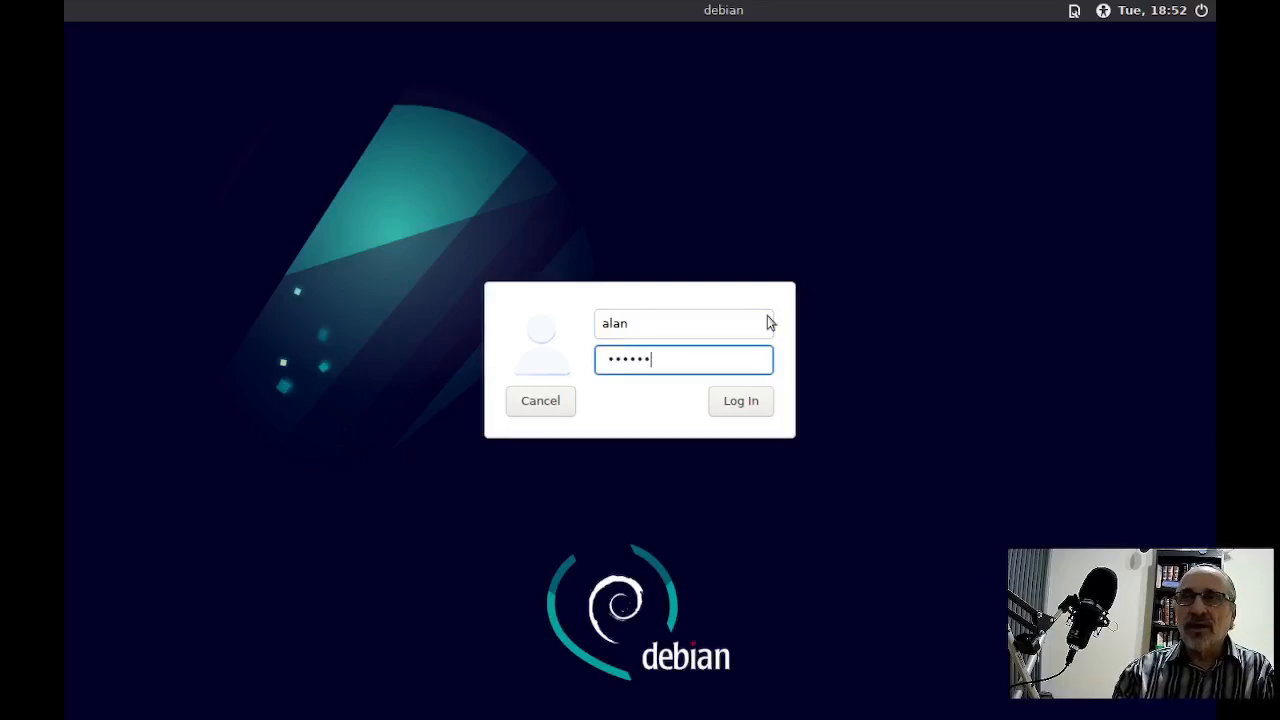
pyautogui.click(740, 400)
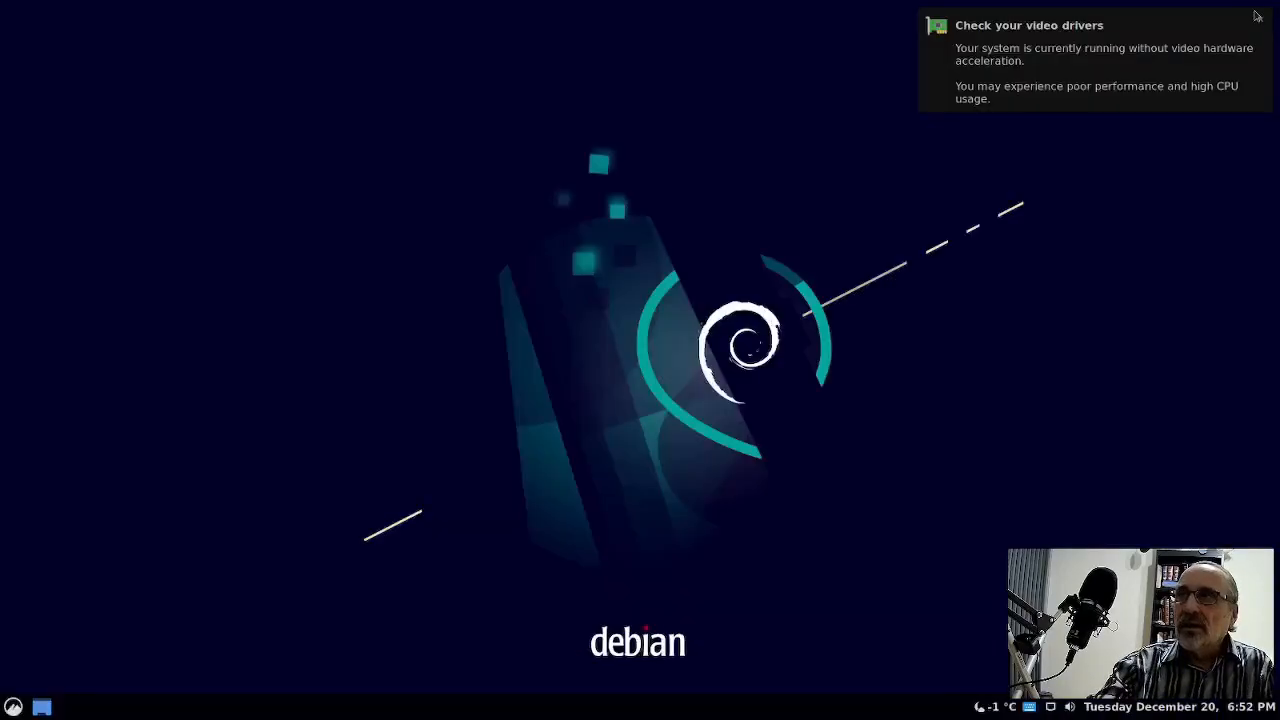
pyautogui.click(12, 706)
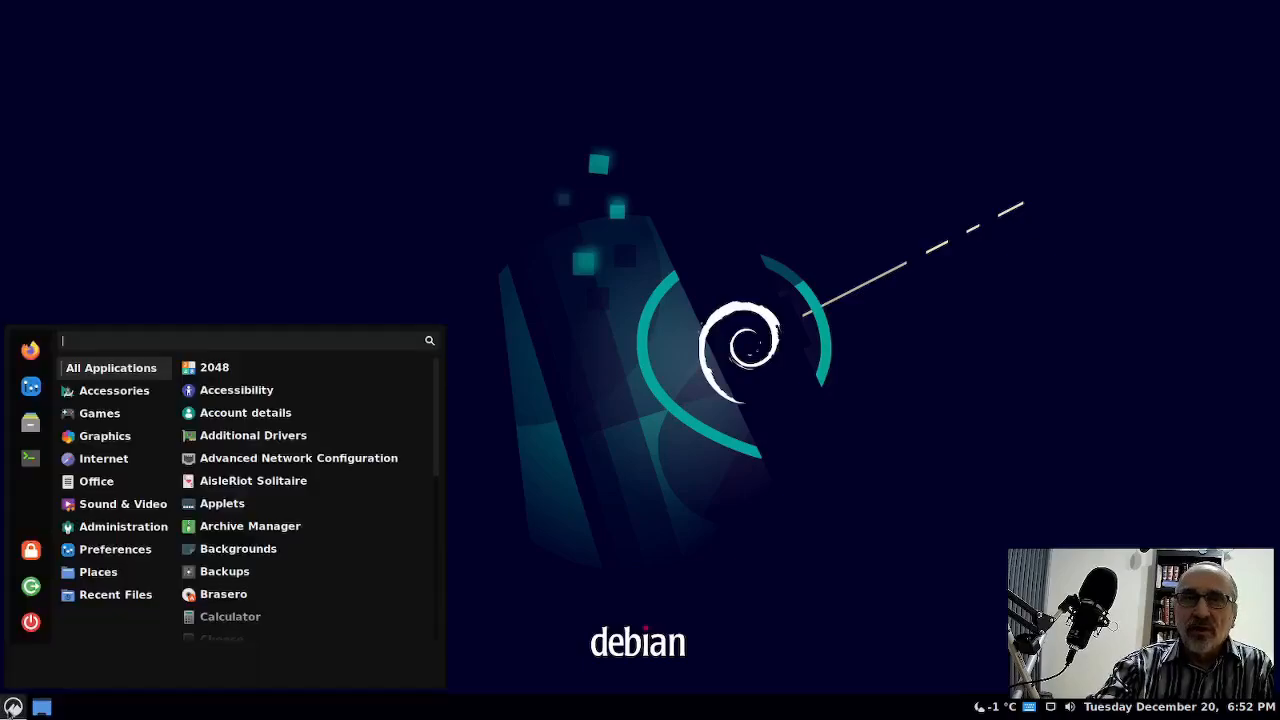